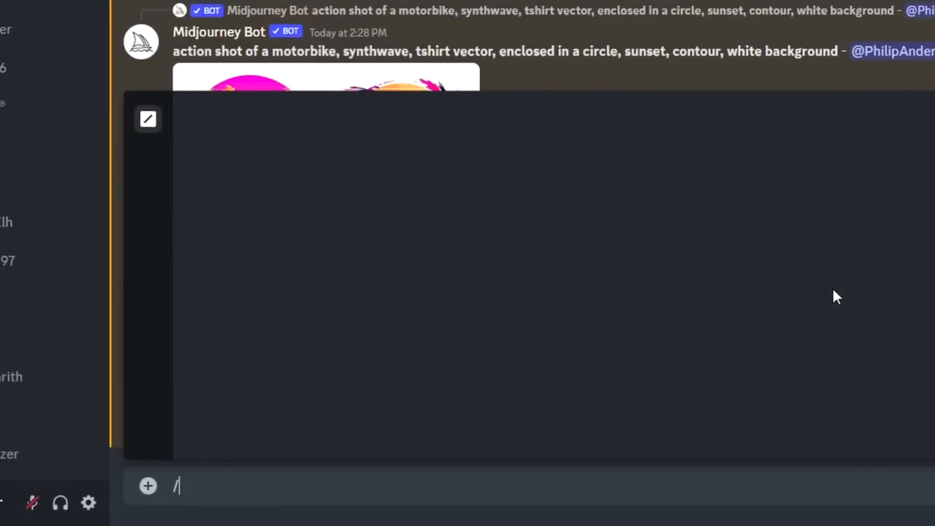
Enter the /imagine prompt 'kawaii cute happy dog wearing sunglasses, professional tshirt design vector, contour, white background'
type("/")
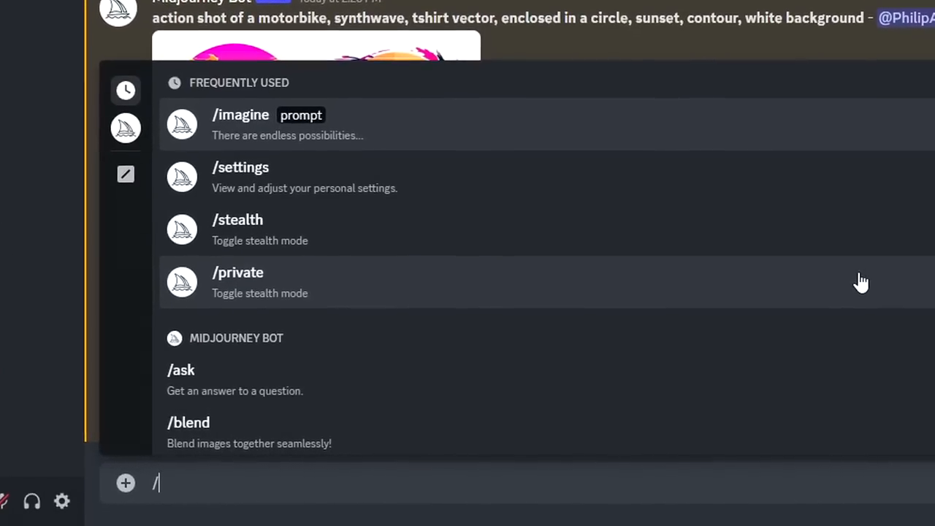
left_click(240, 114)
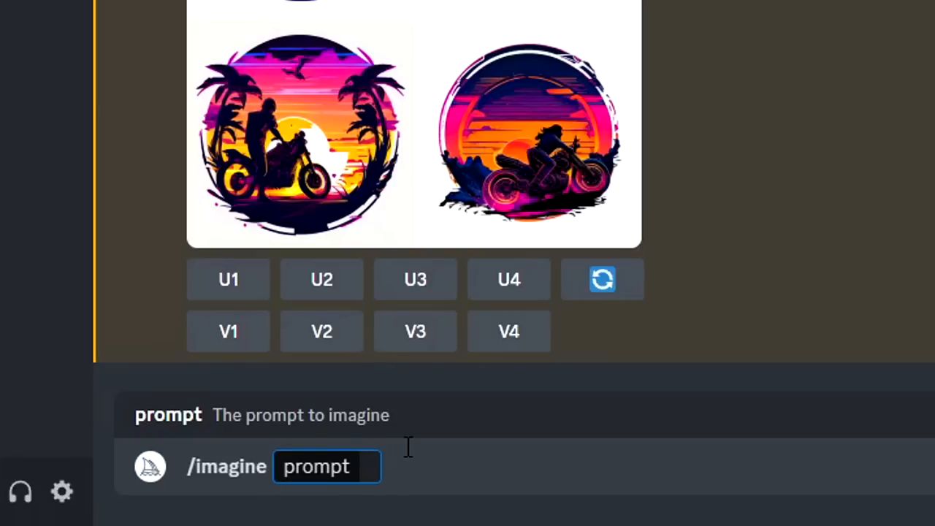
type("kawaii cute happy")
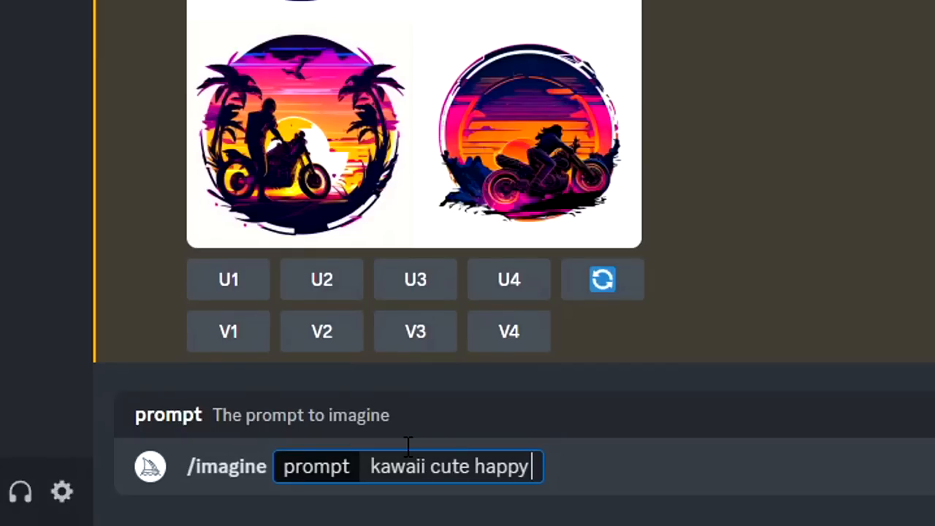
type("do")
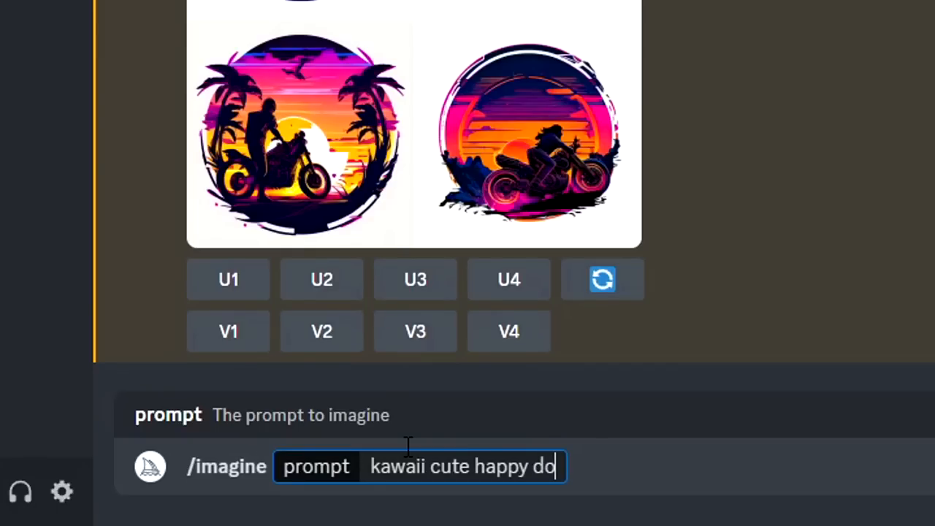
type("g")
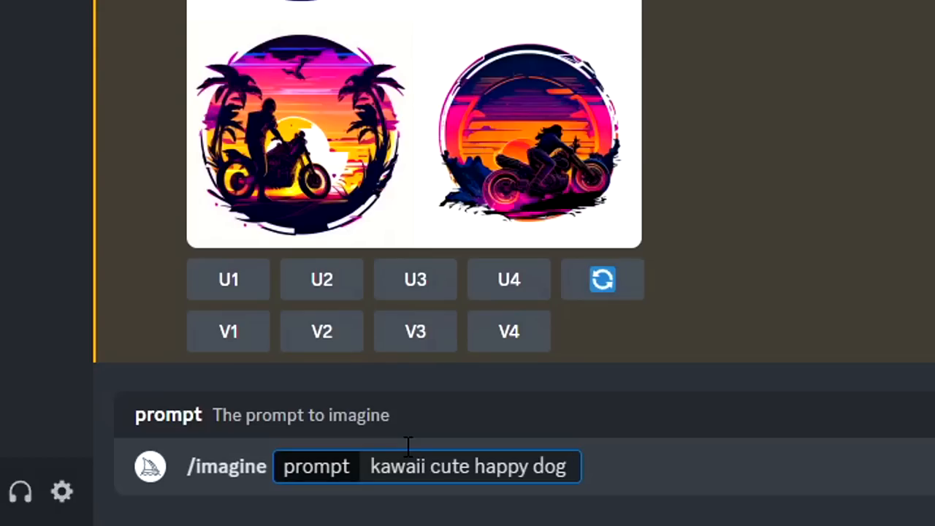
type("wearing sunglasses")
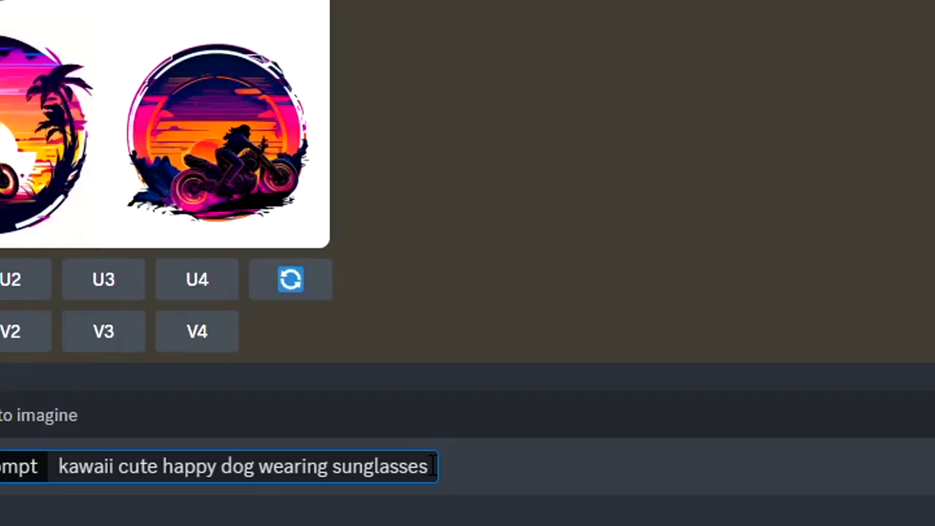
type(", professio")
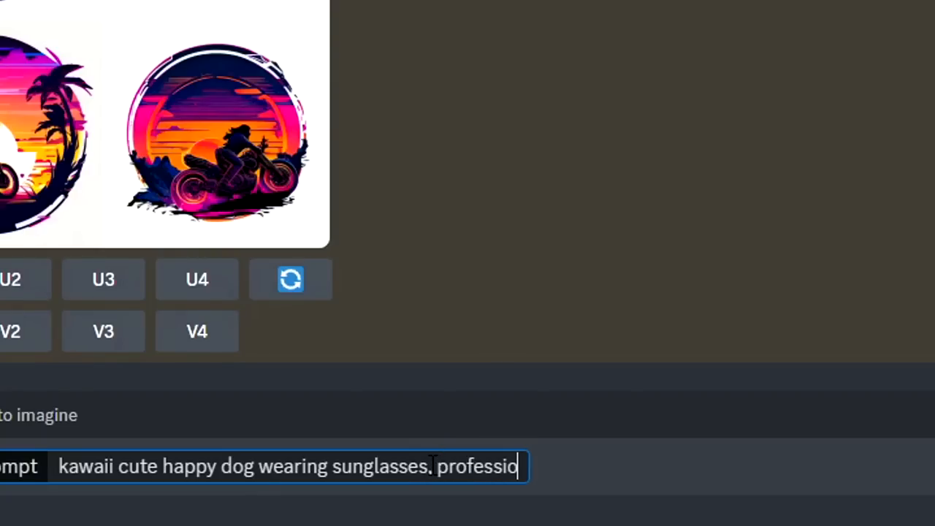
type("nal tshirt design vector, contour, white background")
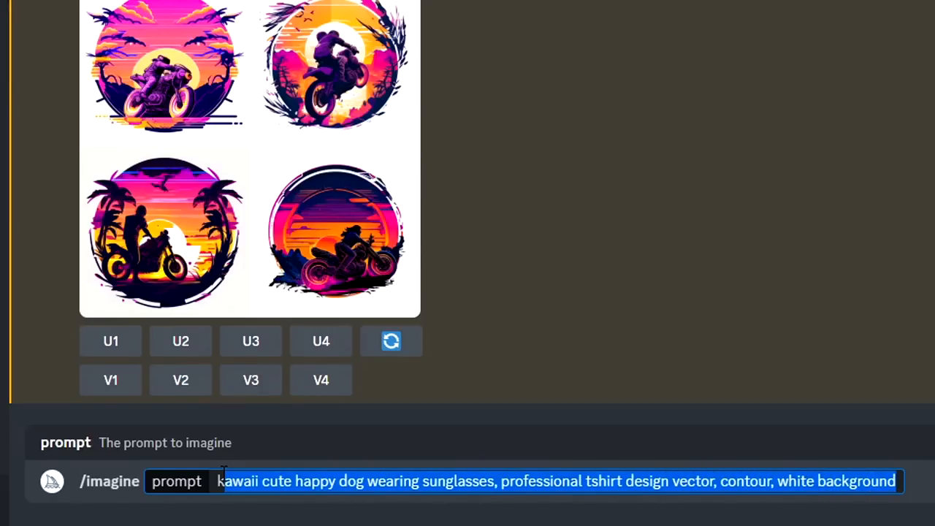
Send the dog prompt, start it again, and scroll to the corgi grids as they generate
left_click(82, 481)
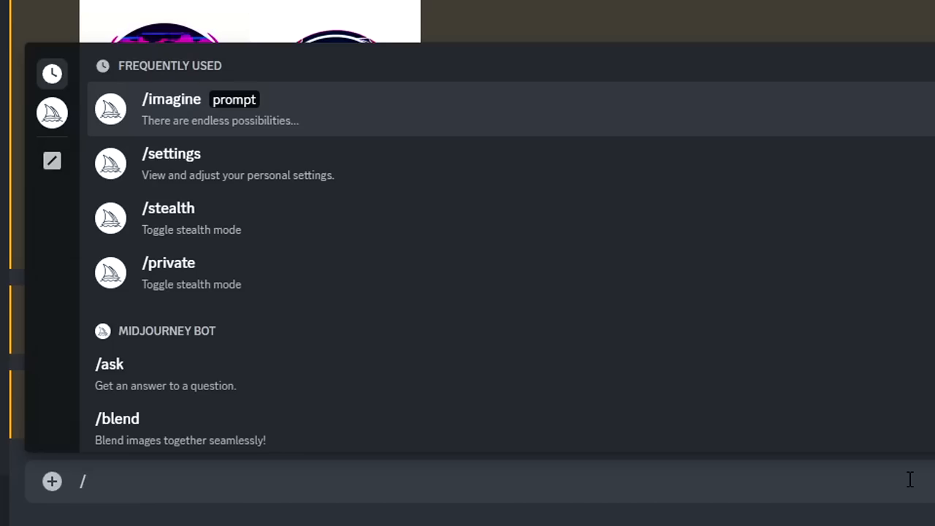
left_click(171, 108)
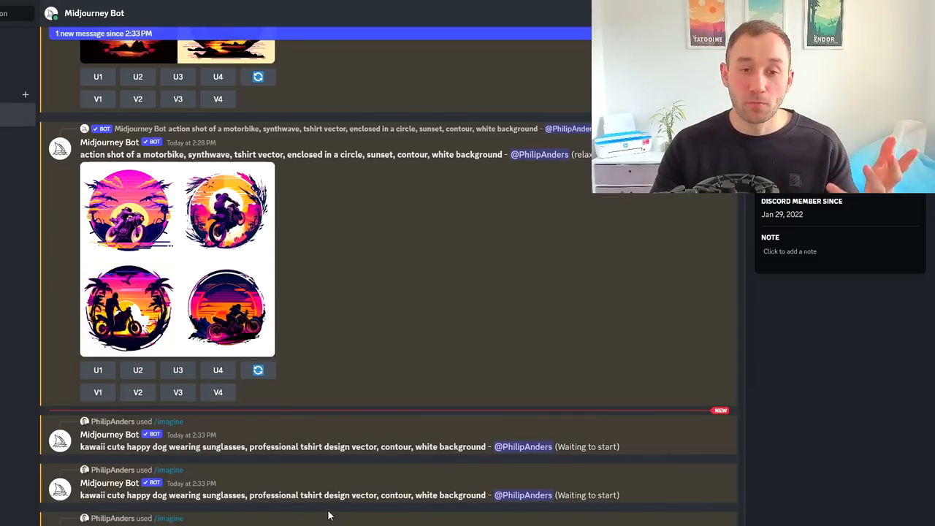
scroll("down", 3)
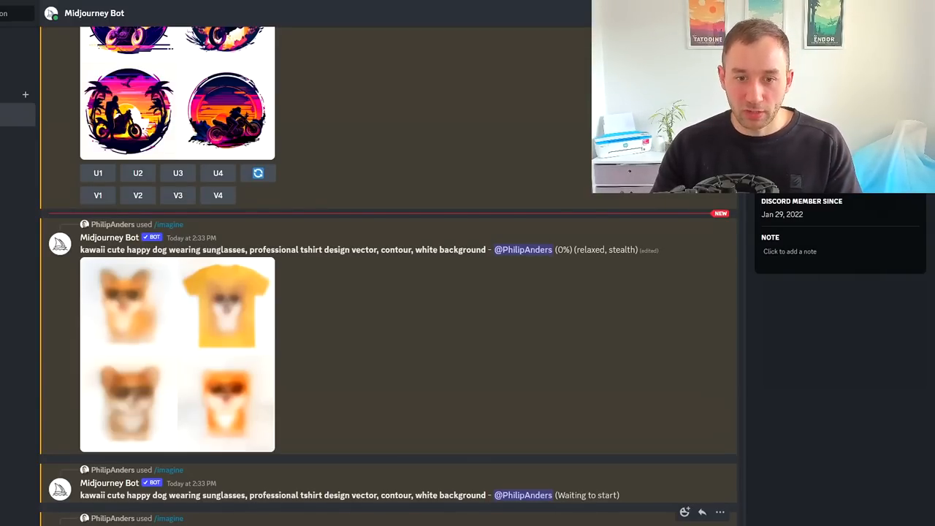
scroll("down", 3)
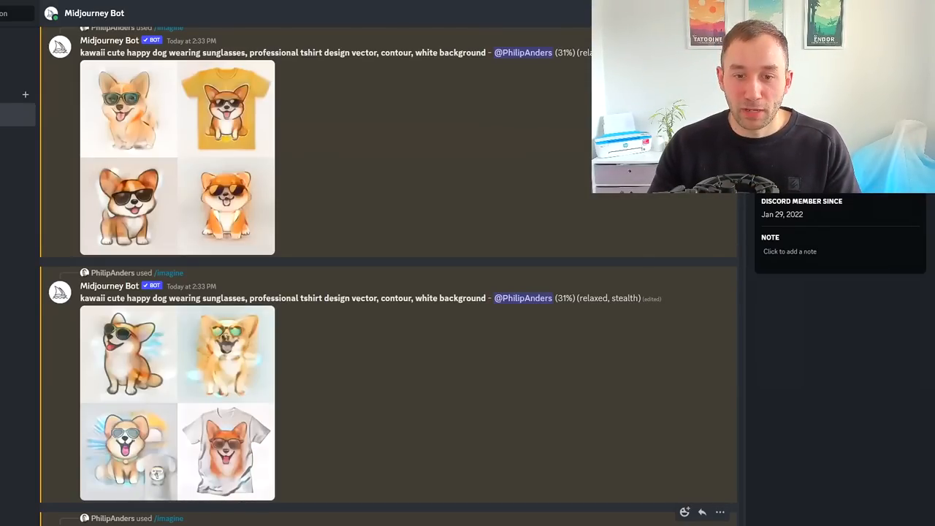
scroll("down", 3)
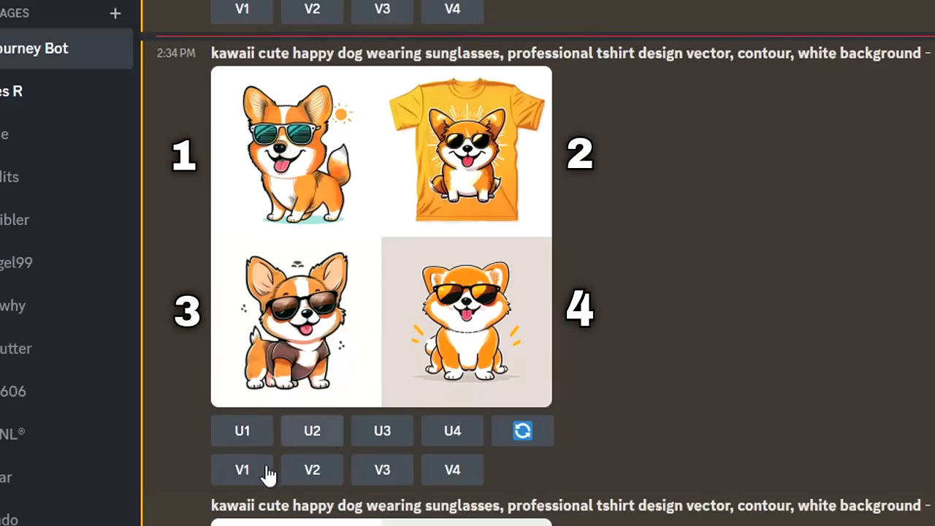
mouse_move(301, 296)
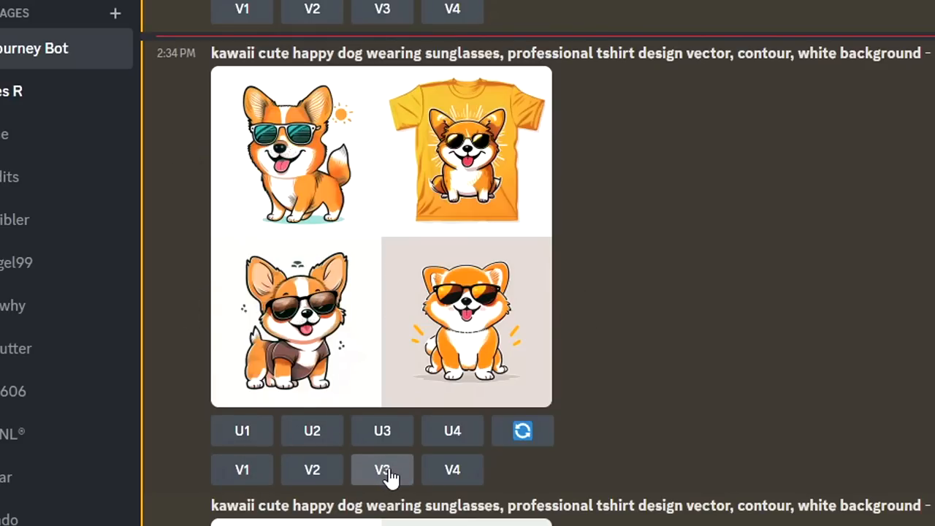
Request variations of the third corgi and reroll the whole grid of four dogs
left_click(383, 470)
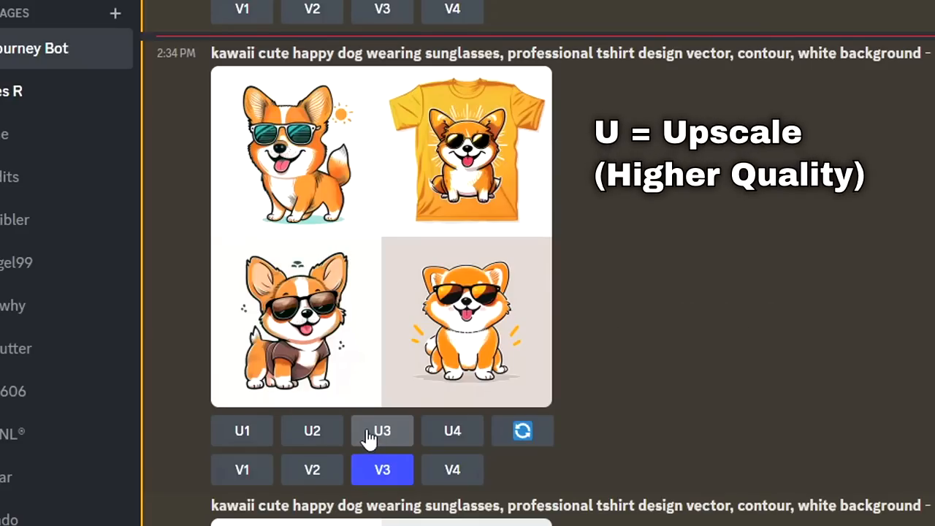
mouse_move(377, 437)
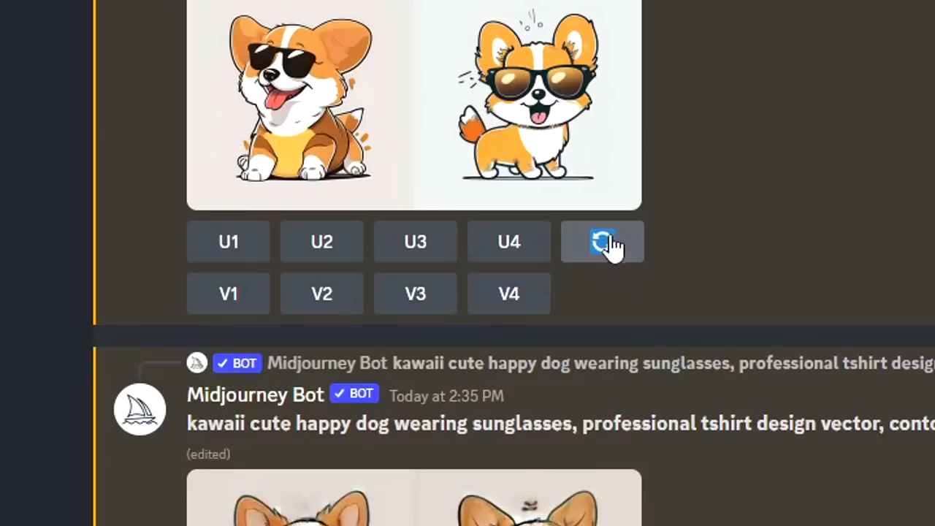
left_click(602, 242)
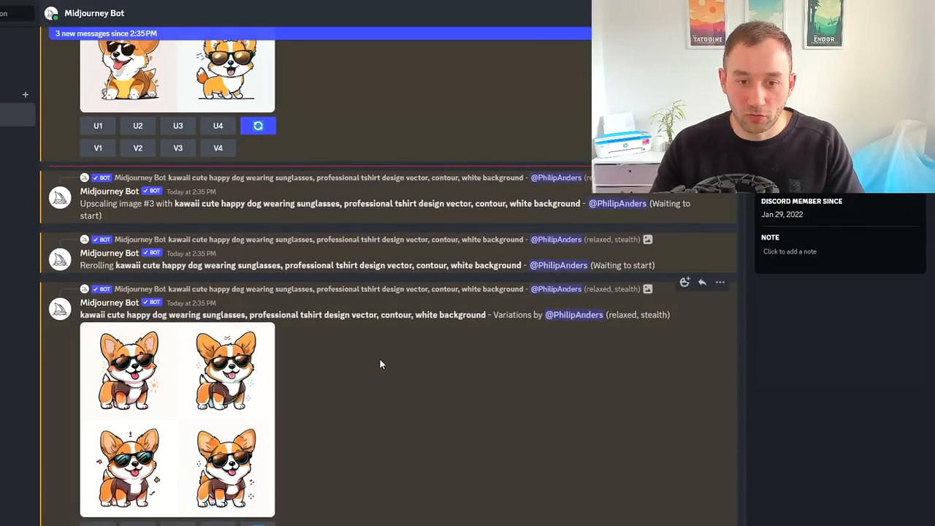
scroll("down", 3)
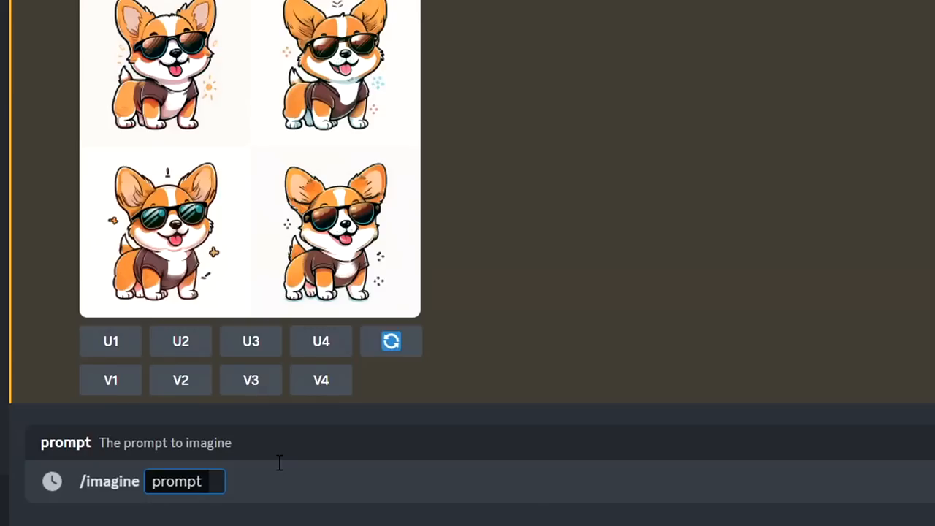
Write a new prompt: 'Graphic tshirt vector of a cute happy dog, wearing sunglasses…'
type("Graphic tshirt")
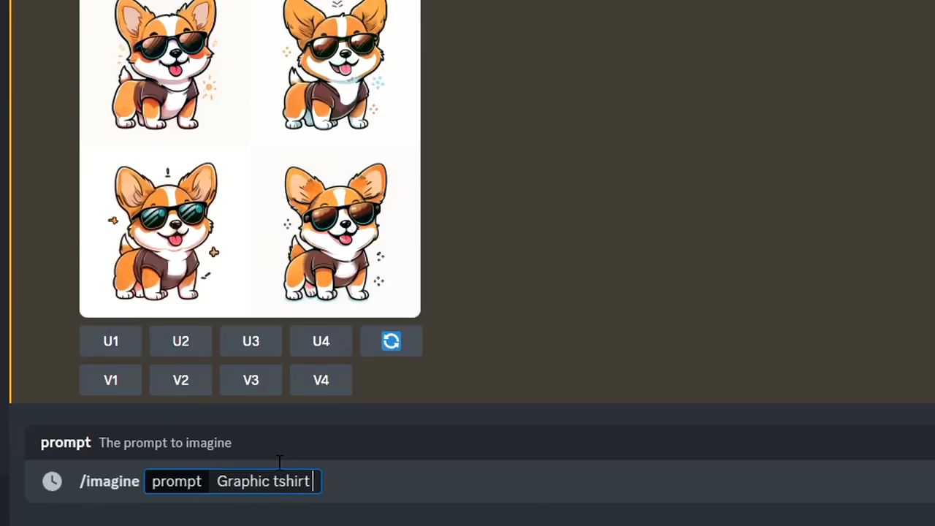
type("vector of a cute h")
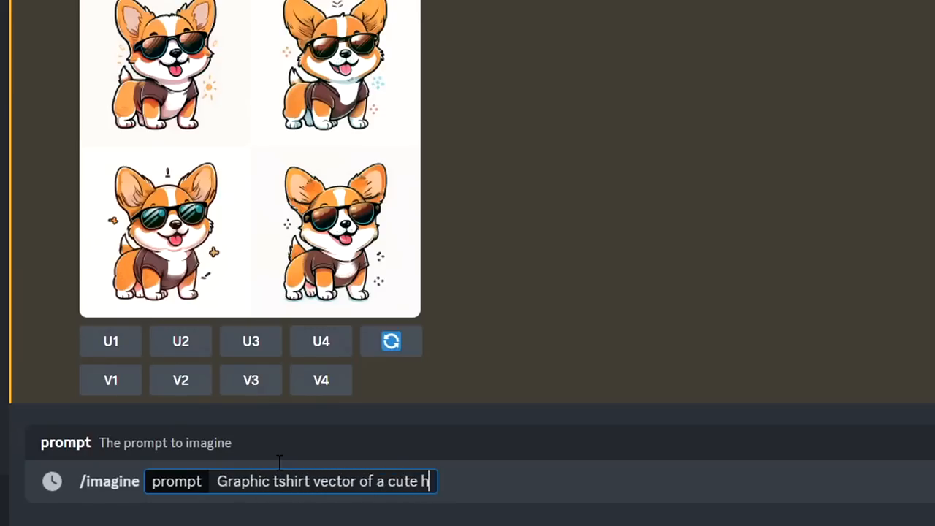
type("appy dog,")
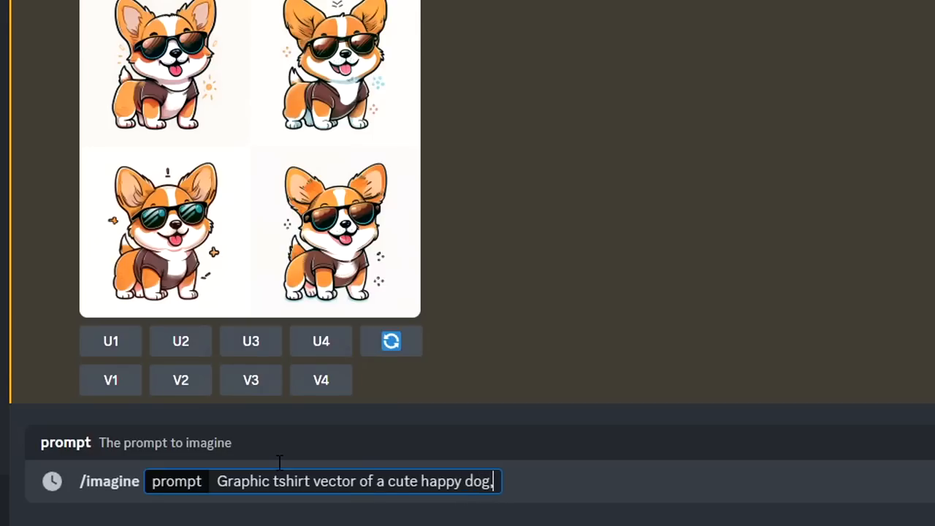
left_click(391, 342)
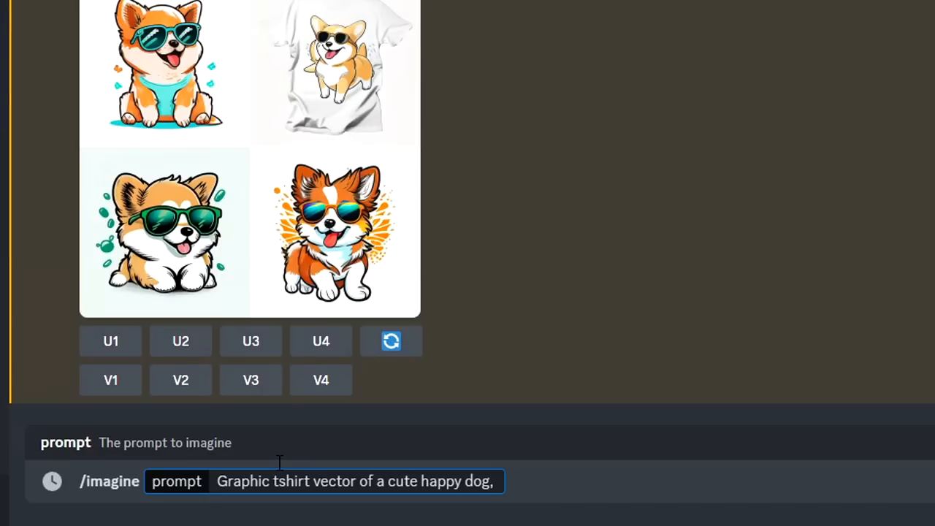
type("wearing sun")
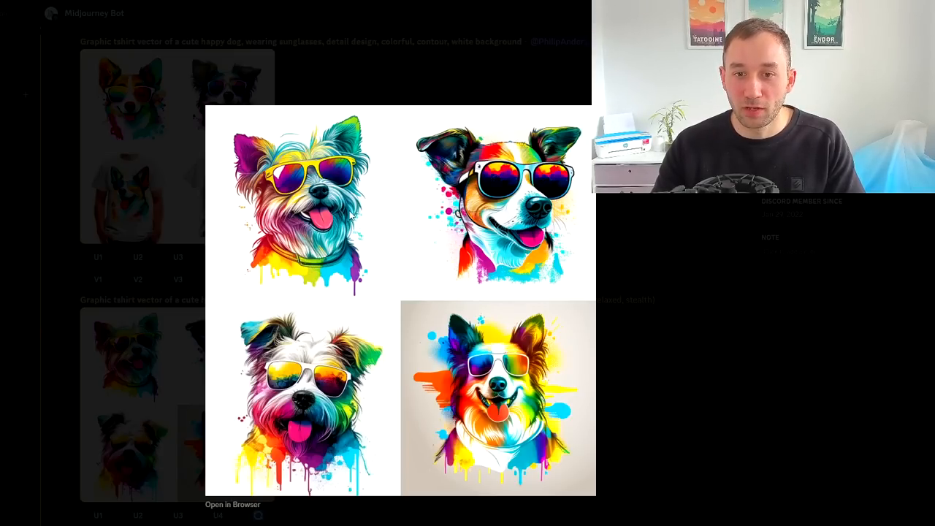
mouse_move(621, 314)
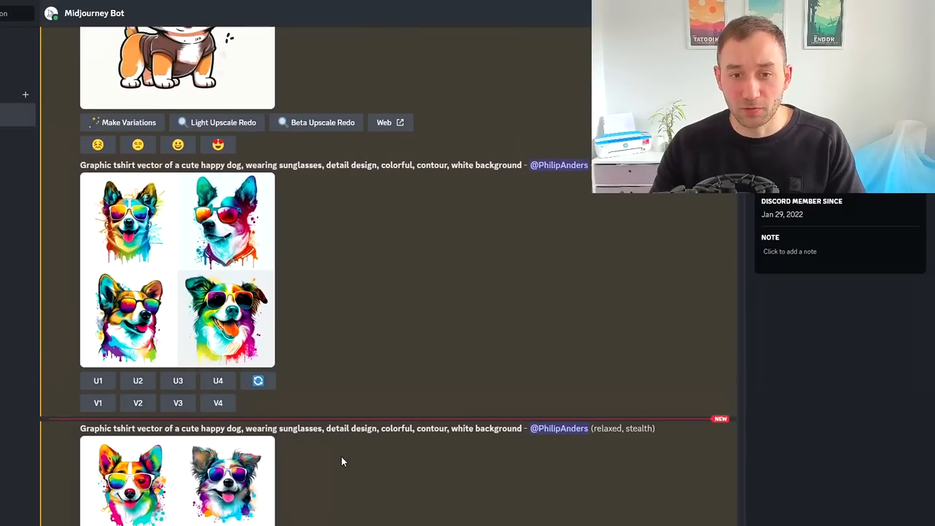
Enlarge the colorful paint-splash dog grid for closer inspection
left_click(177, 271)
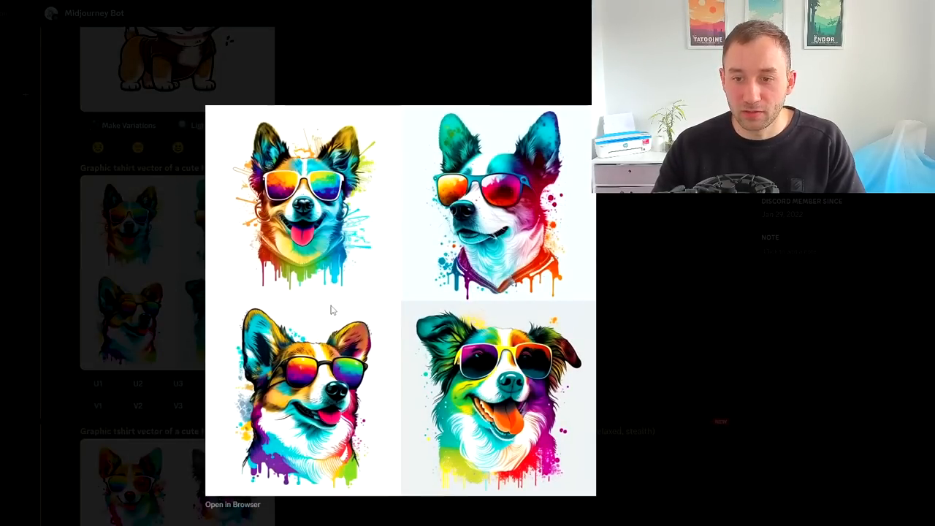
mouse_move(360, 331)
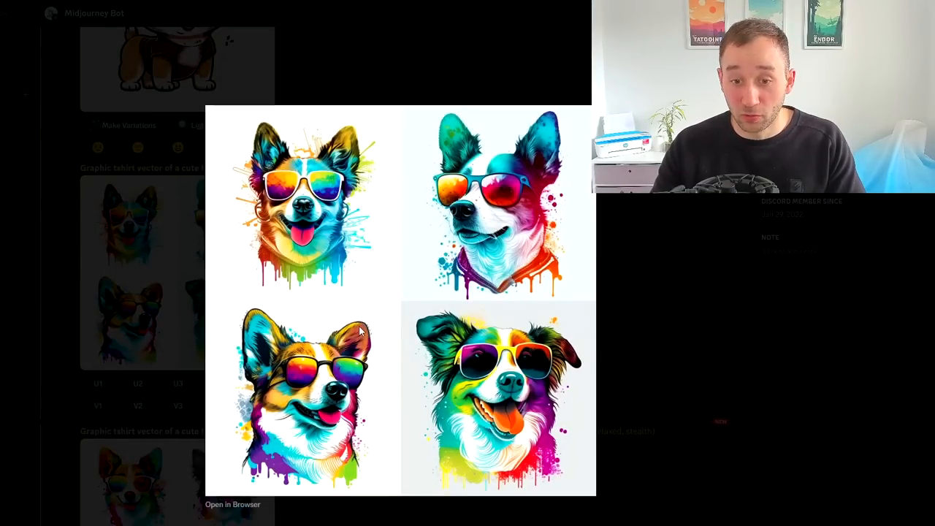
mouse_move(465, 438)
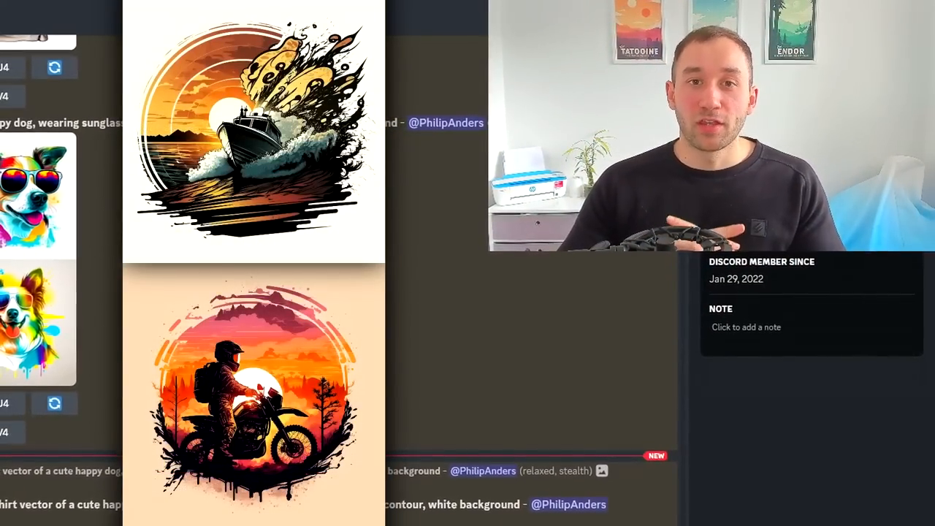
Send the prompt 'Cruise ship in front of a vintage sunset, vintage tshirt design vector graphics, detail design, contour, white background'
scroll("down", 3)
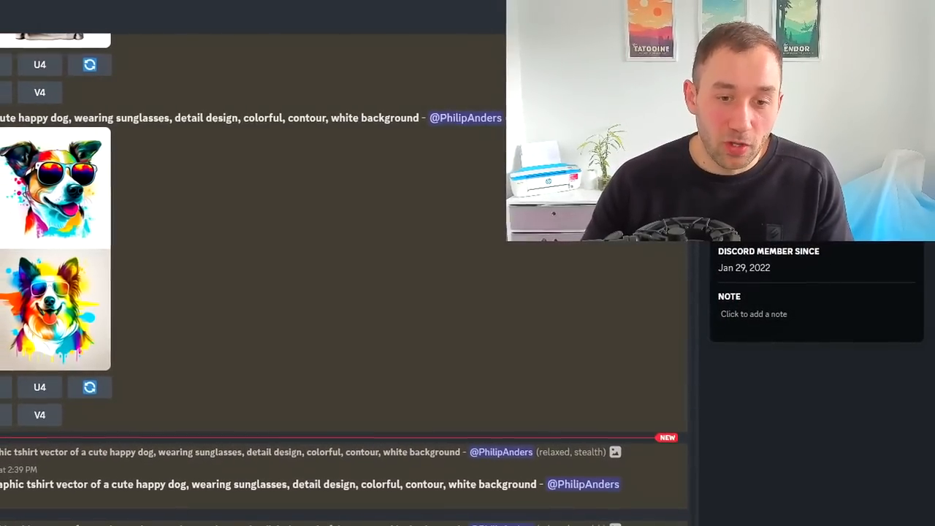
type("Cruise")
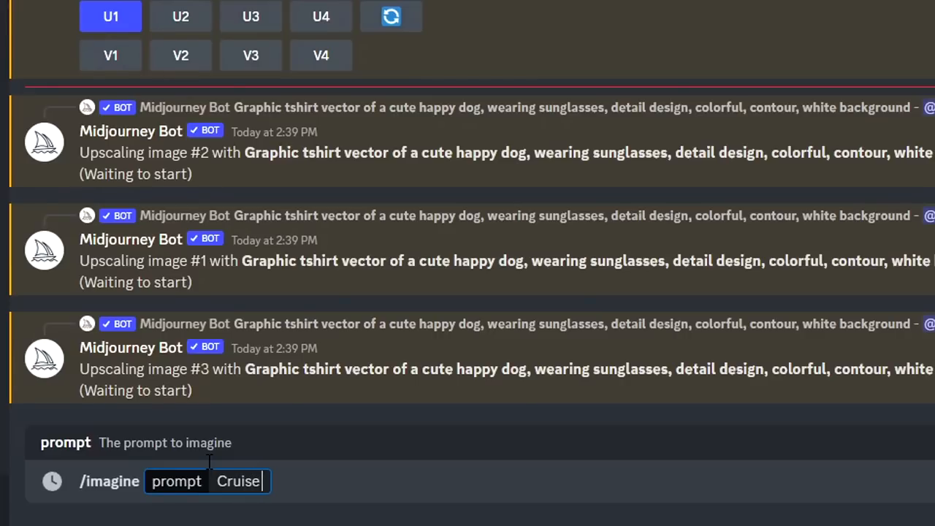
type("ship in front of")
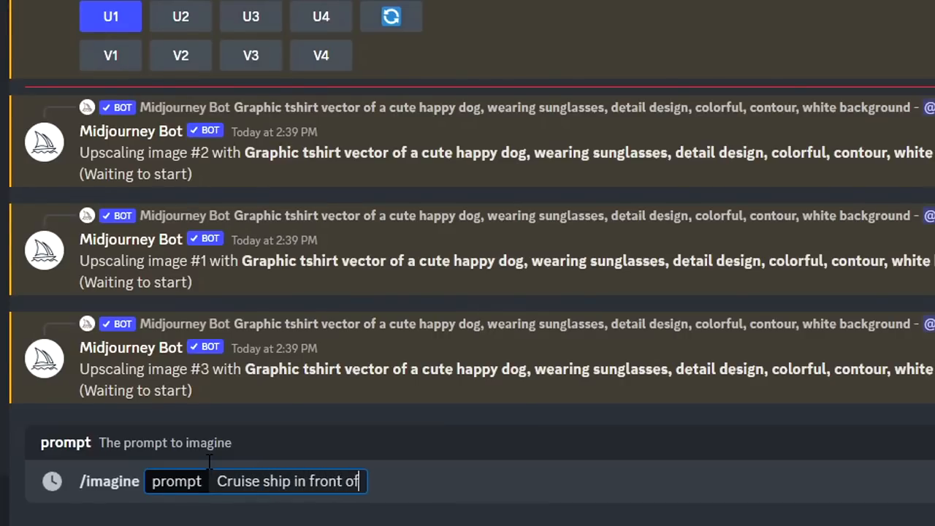
type("a vintage sunset")
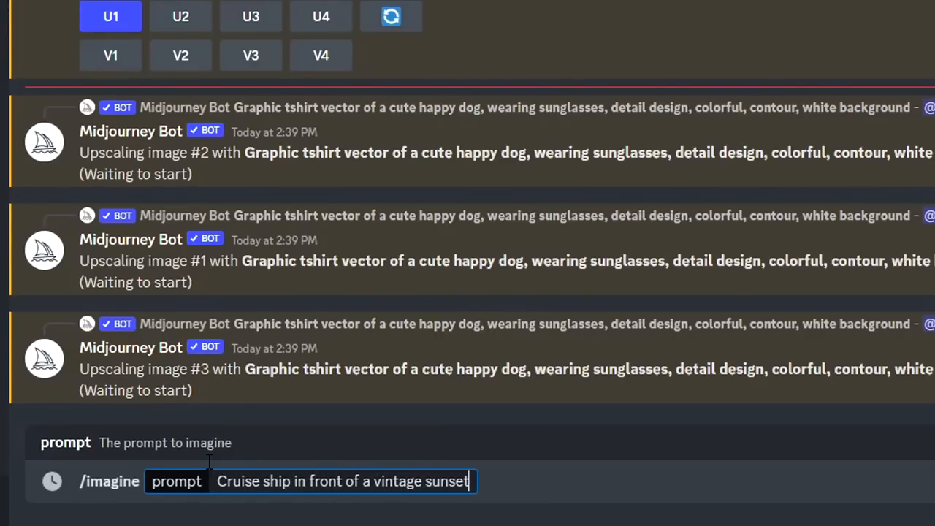
type(", vintage tshirt design vector graphics,")
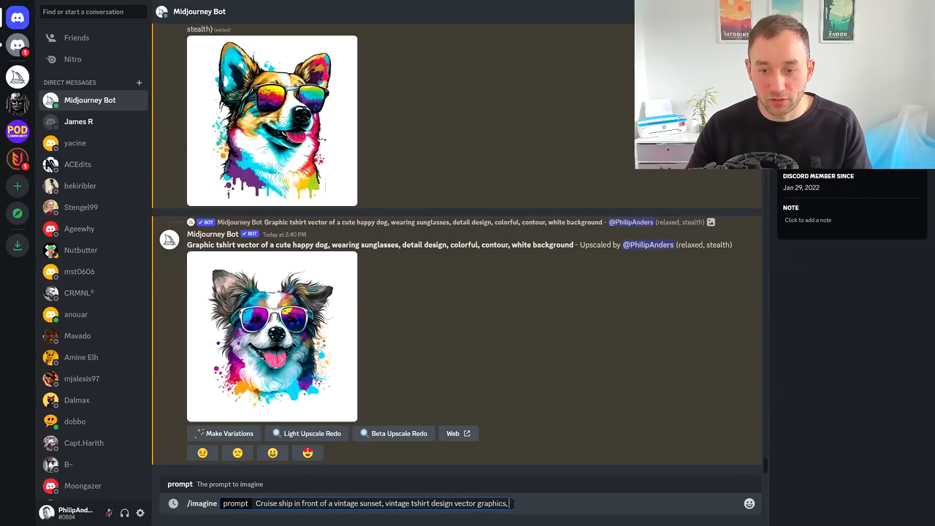
scroll("down", 3)
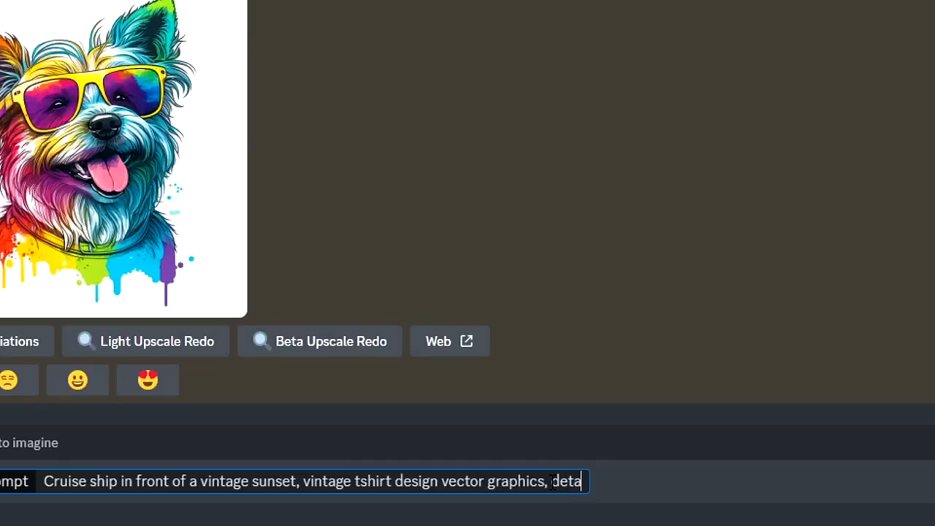
type("il design, contour, w")
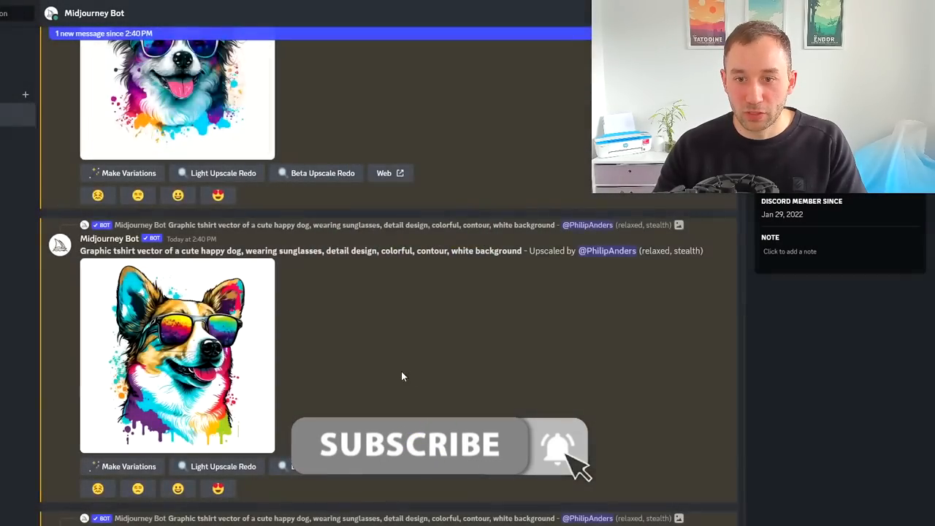
Scroll down to view the finished orange cruise ship sunset grids
left_click(177, 356)
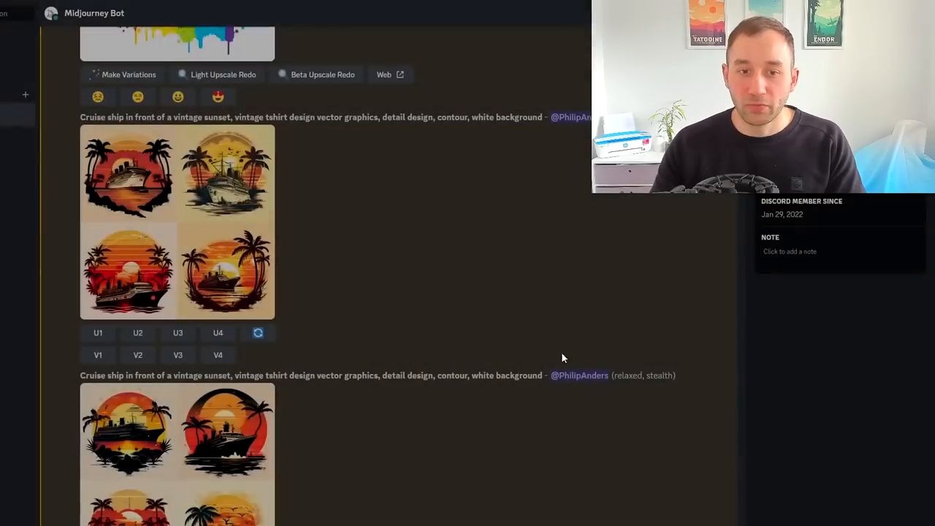
scroll("down", 3)
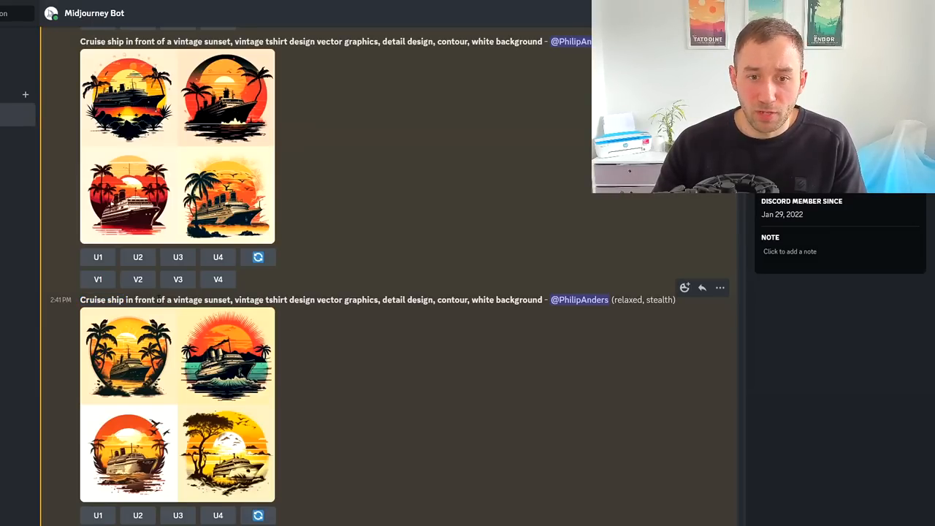
Enlarge the turquoise cruise ship grid, close it, then enlarge the palm tree sunset grid
left_click_drag(174, 300, 360, 300)
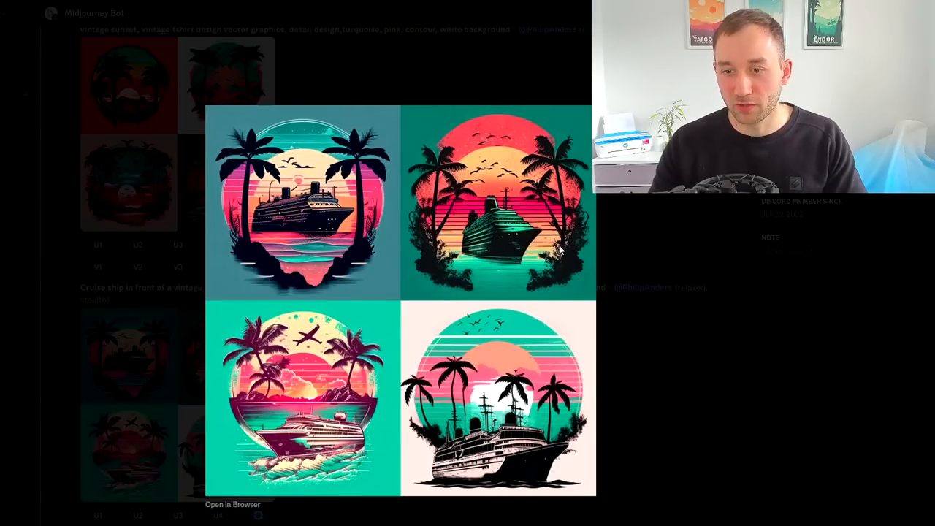
mouse_move(624, 360)
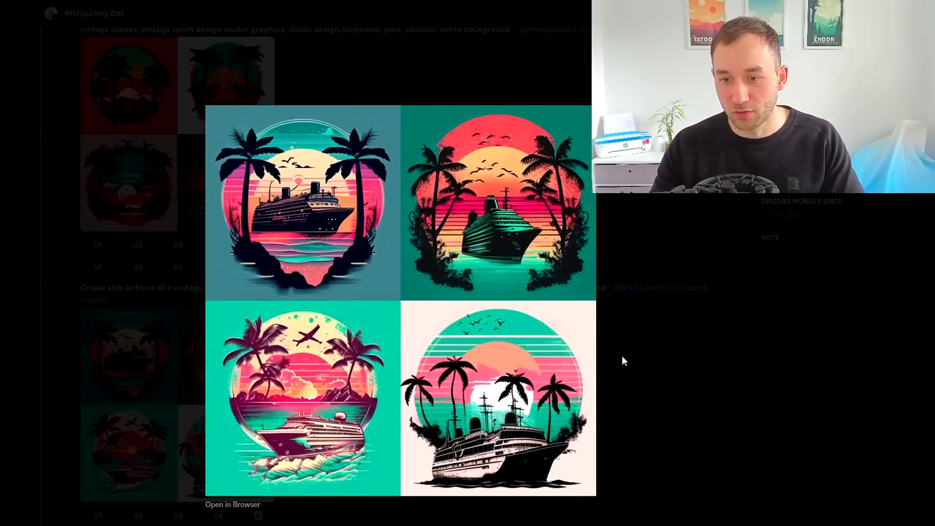
left_click(626, 361)
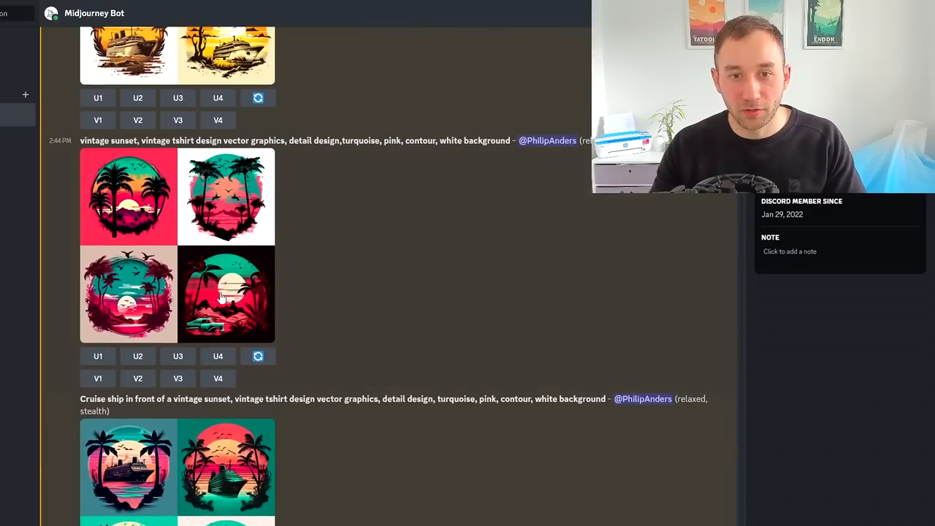
left_click(227, 292)
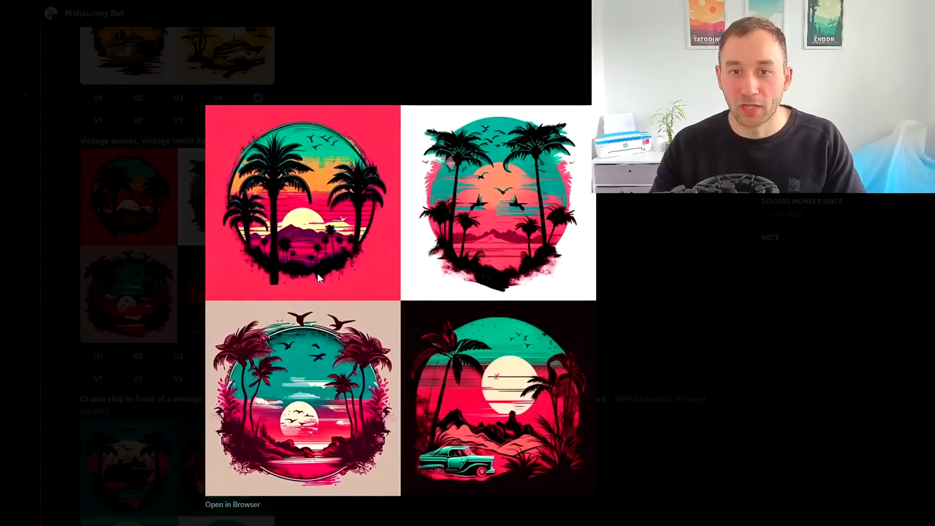
mouse_move(339, 151)
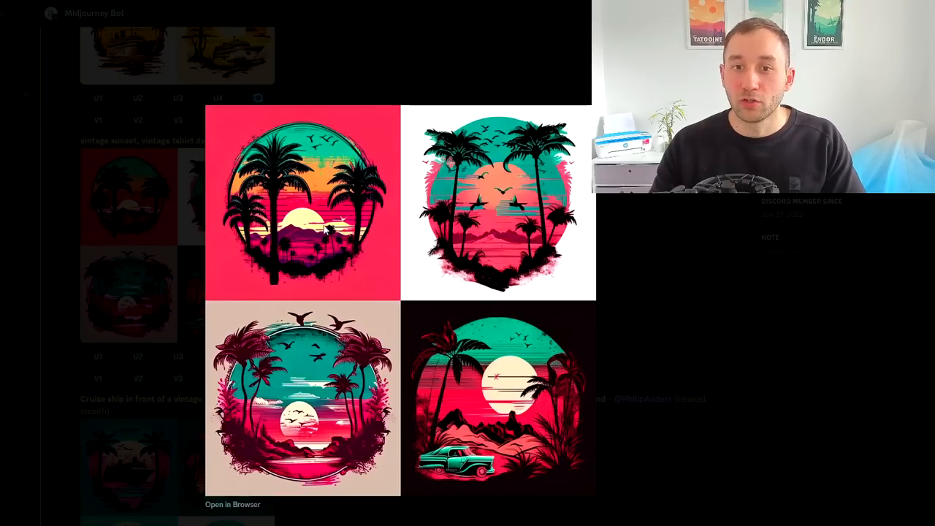
mouse_move(676, 396)
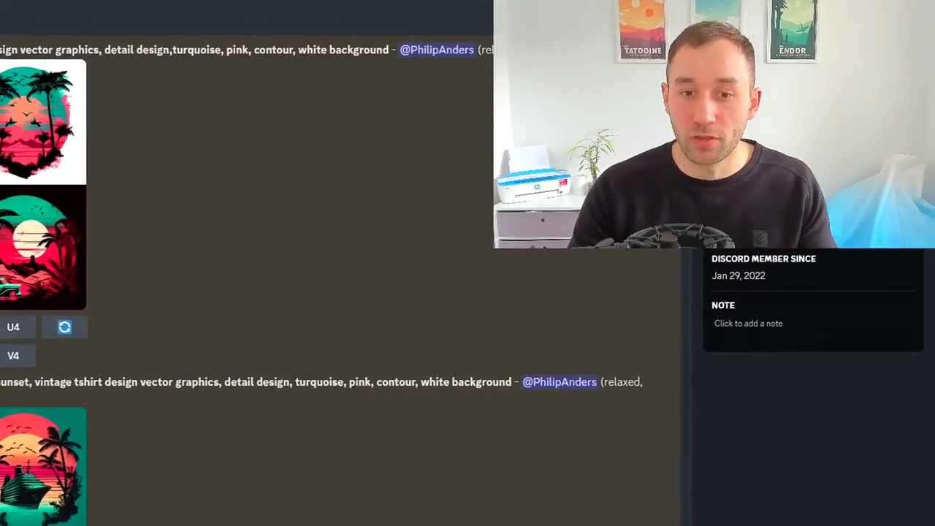
Send the /imagine prompt 'action shot of a motorbike, synthwave, tshirt vector, enclosed in a circle, sunset, contour, white background'
type("/imagine prompt action shot")
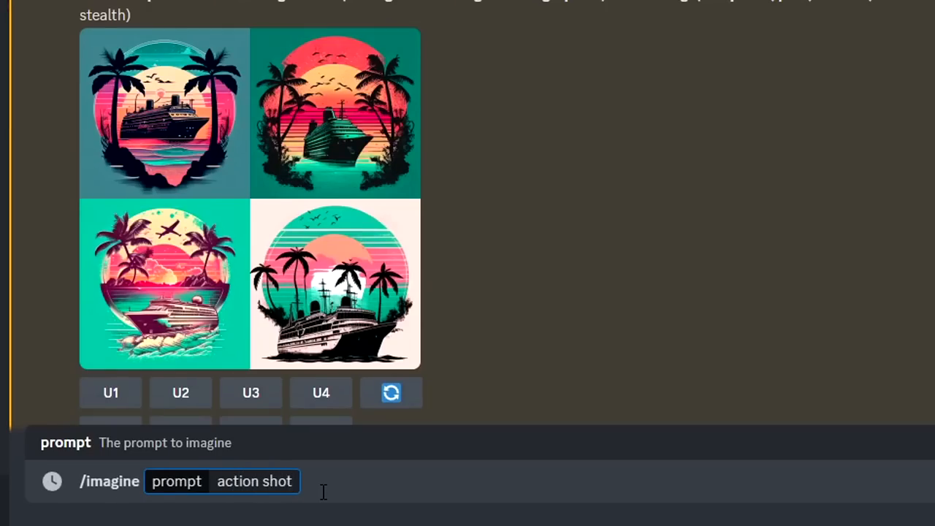
type("of a motorbike,")
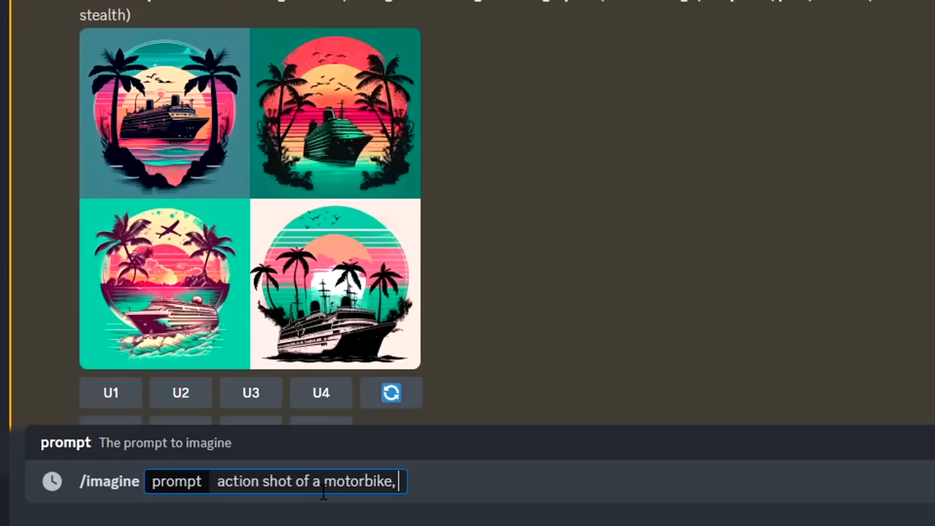
type("synthw")
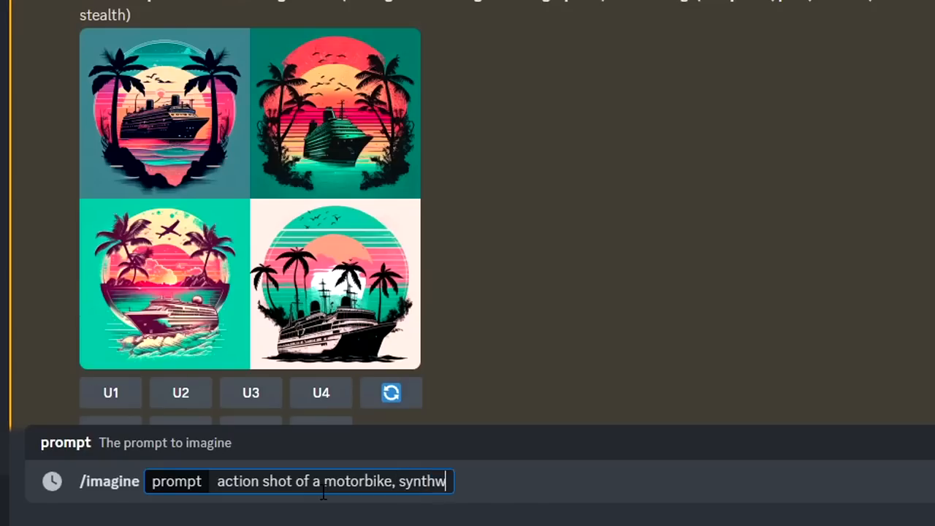
type("ave,")
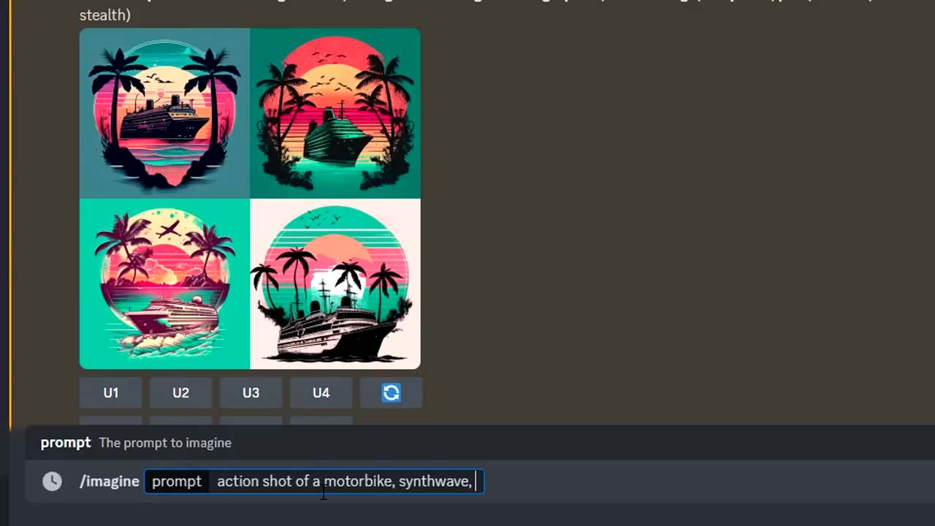
type("tshirt vector, enclsoed")
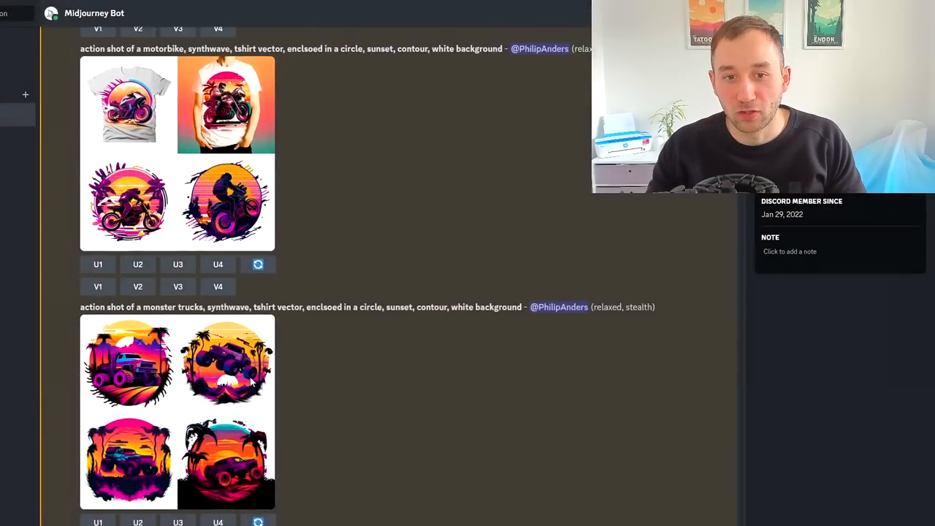
Enlarge the motorbike grid and scroll to the newest motorbike designs
left_click(178, 153)
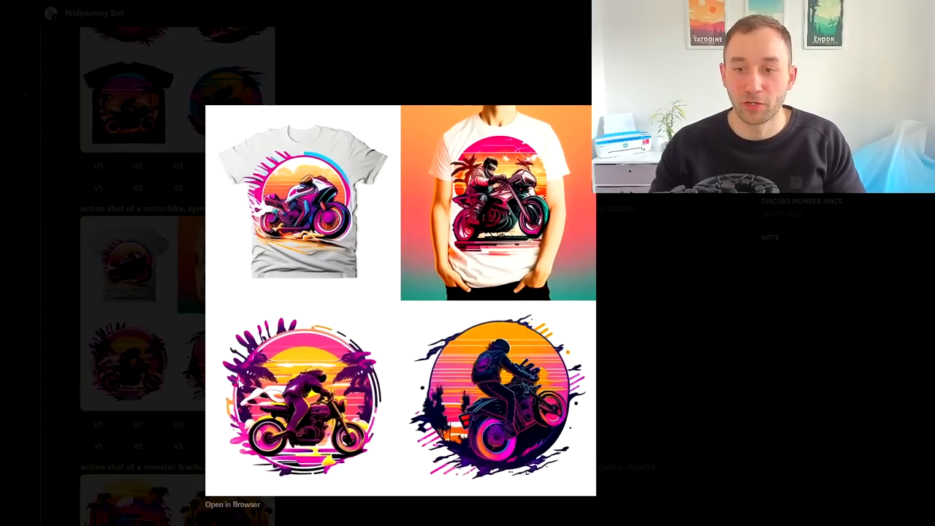
mouse_move(696, 296)
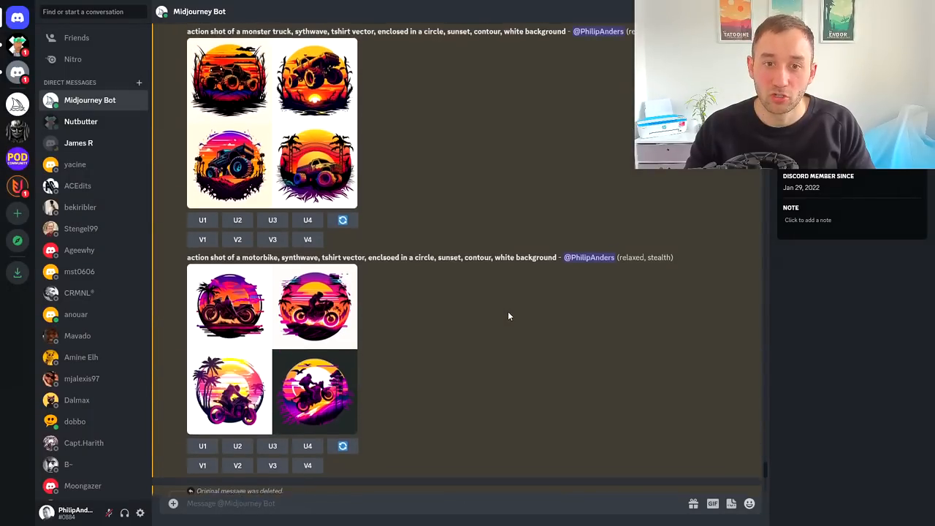
scroll("down", 3)
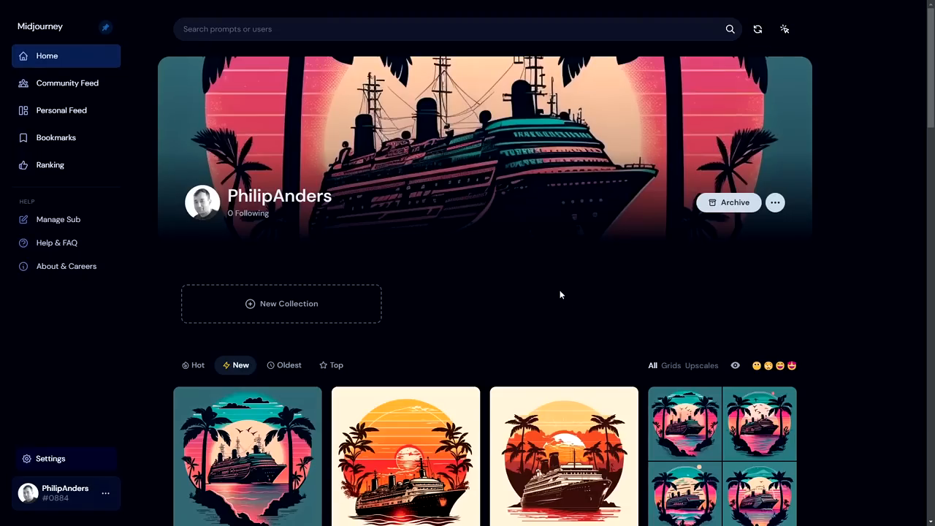
mouse_move(524, 292)
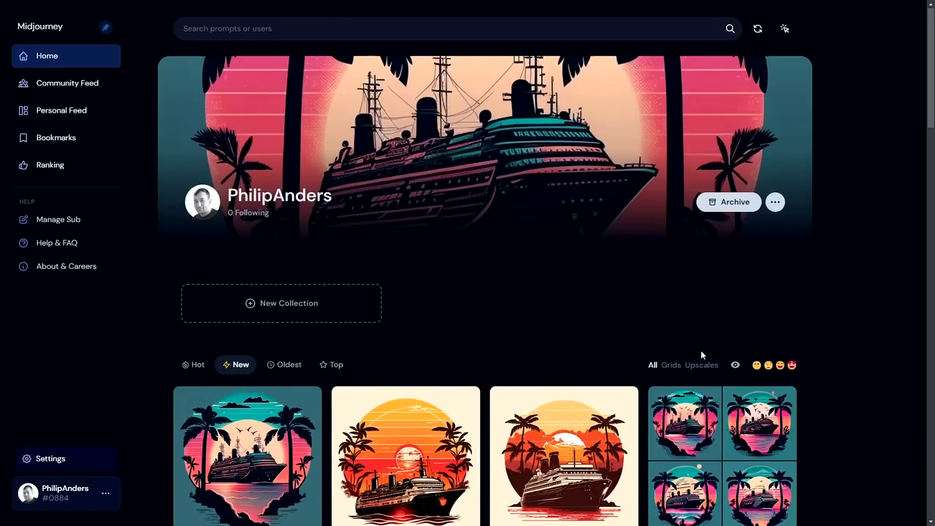
Queue all 11 selected Midjourney jobs for download via the downloader
scroll("down", 3)
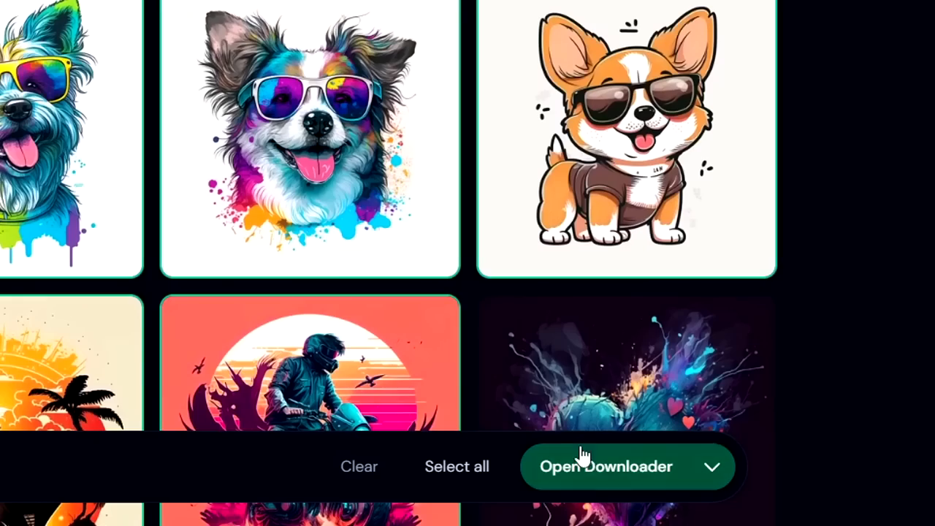
left_click(606, 466)
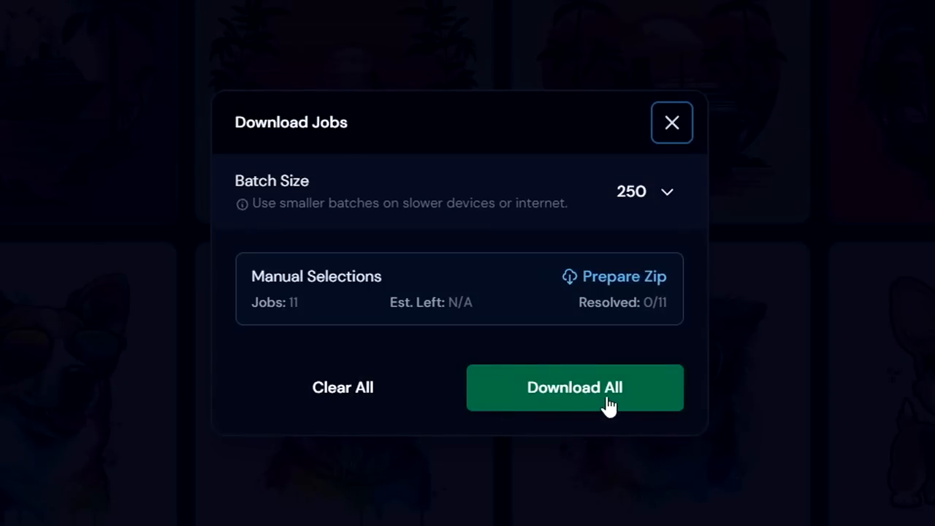
left_click(574, 387)
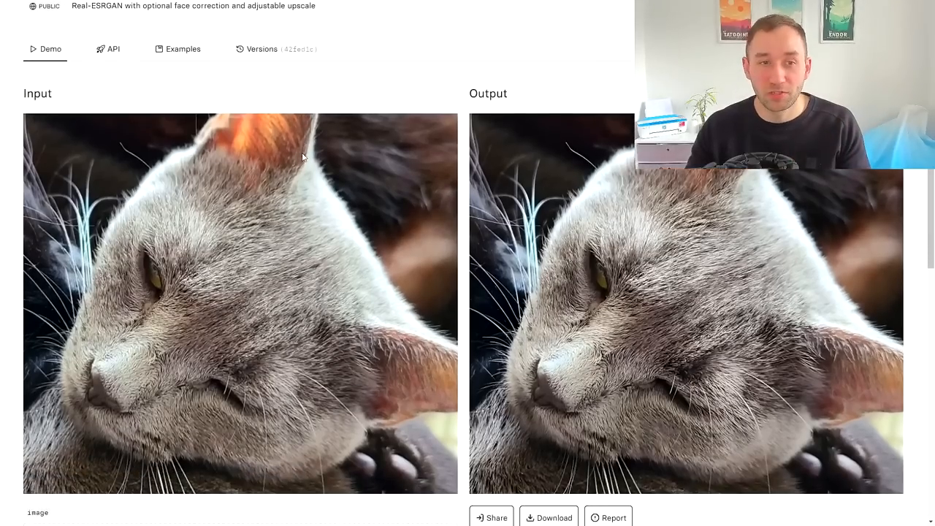
Run Real-ESRGAN on the corgi at scale 6 and bring up save options on the output
scroll("down", 3)
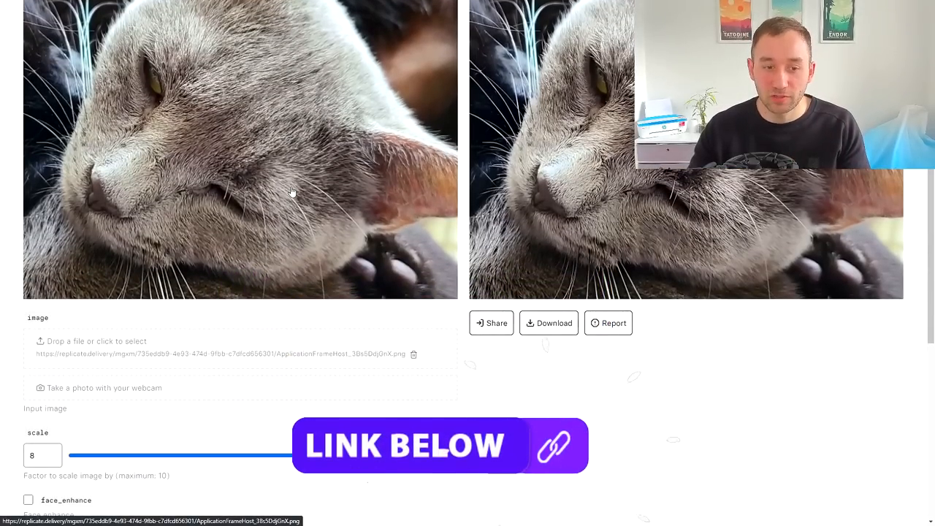
scroll("down", 3)
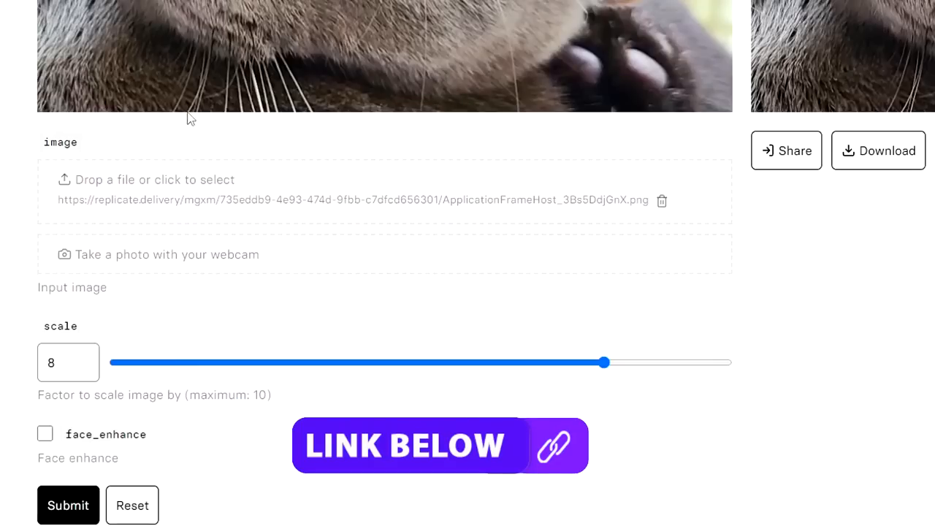
scroll("down", 3)
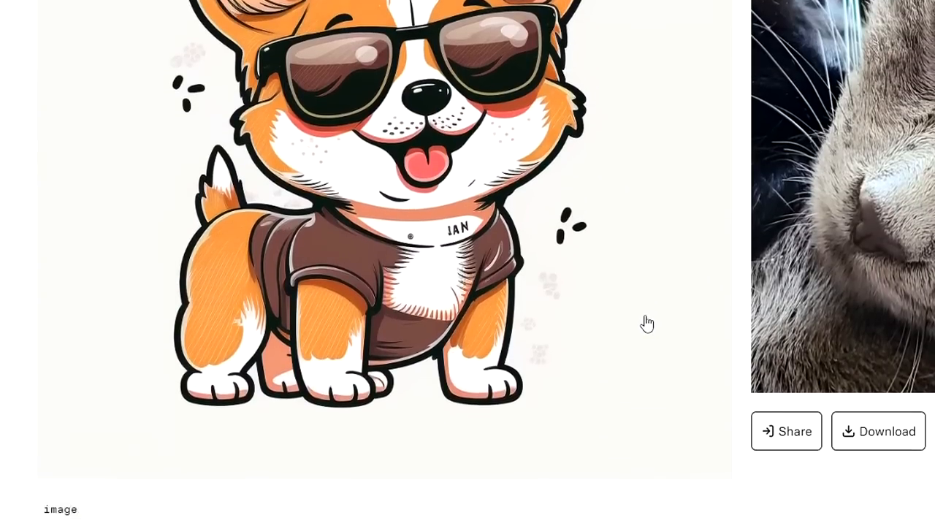
scroll("down", 3)
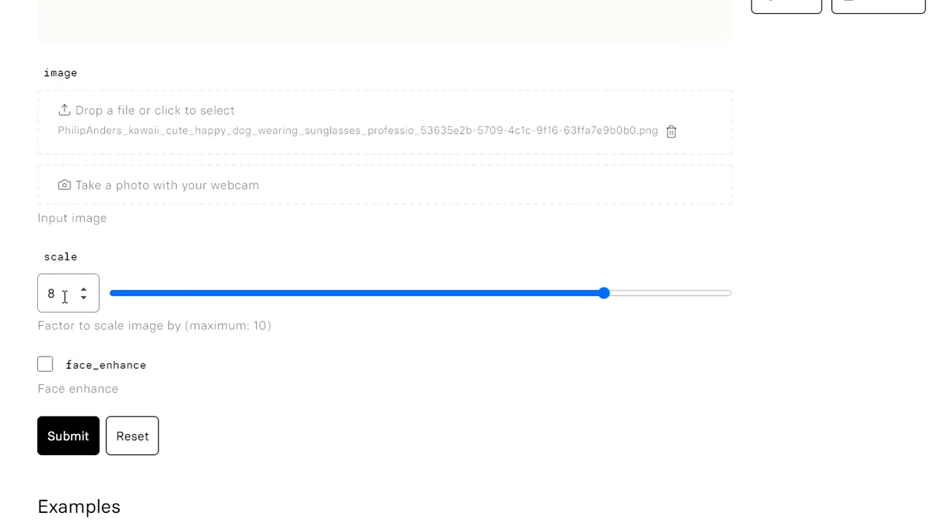
triple_click(50, 292)
type("6")
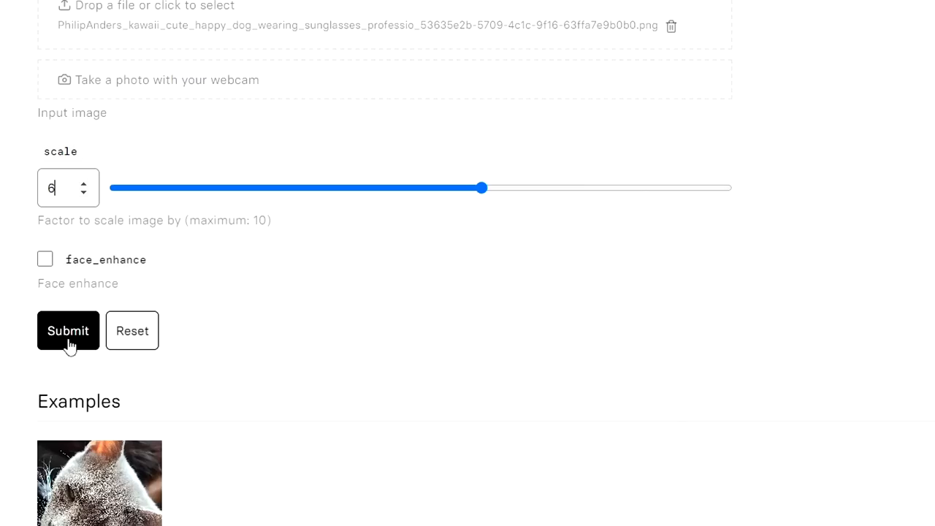
left_click(67, 330)
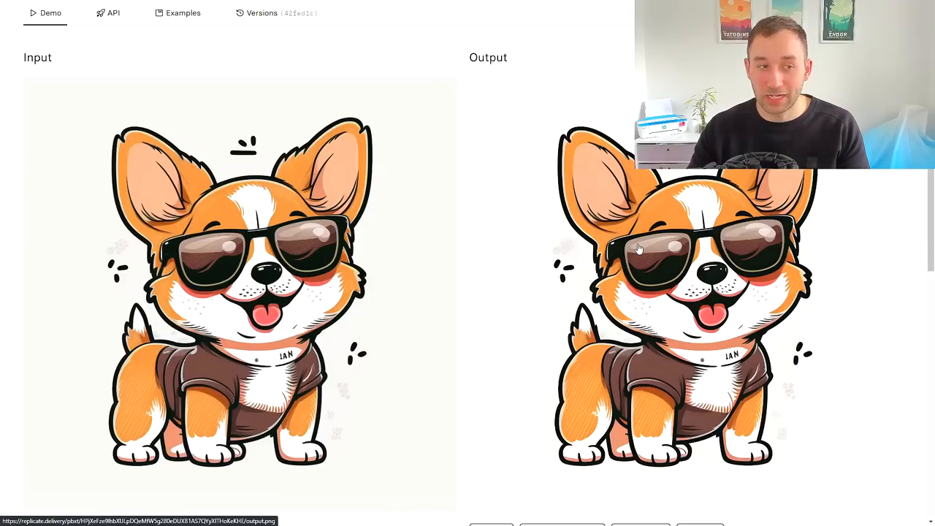
right_click(640, 248)
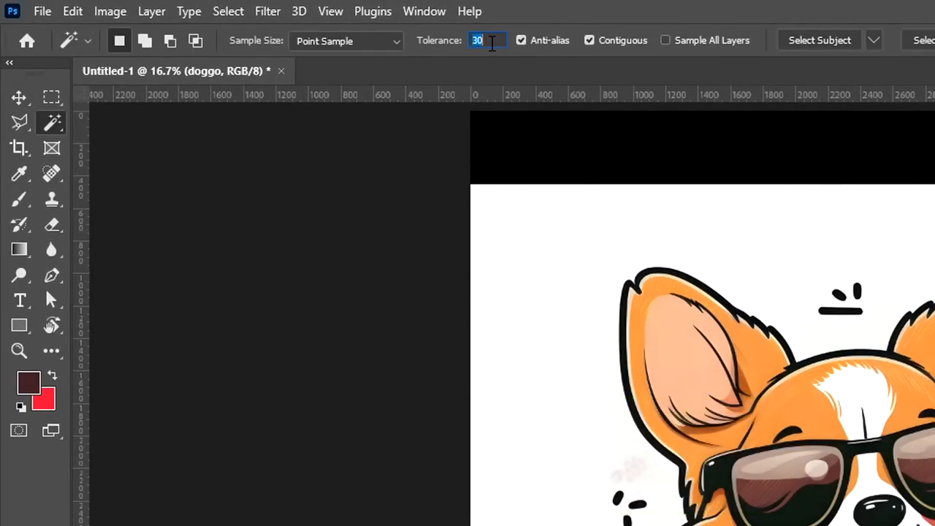
Try Magic Wand tolerances 110 and 60, settling on 40 to pick the white around the dog
type("110")
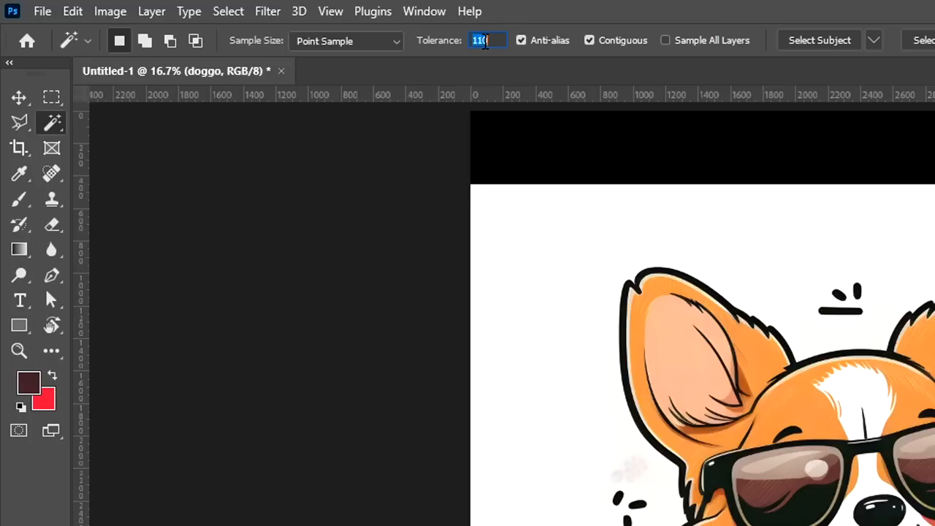
type("60")
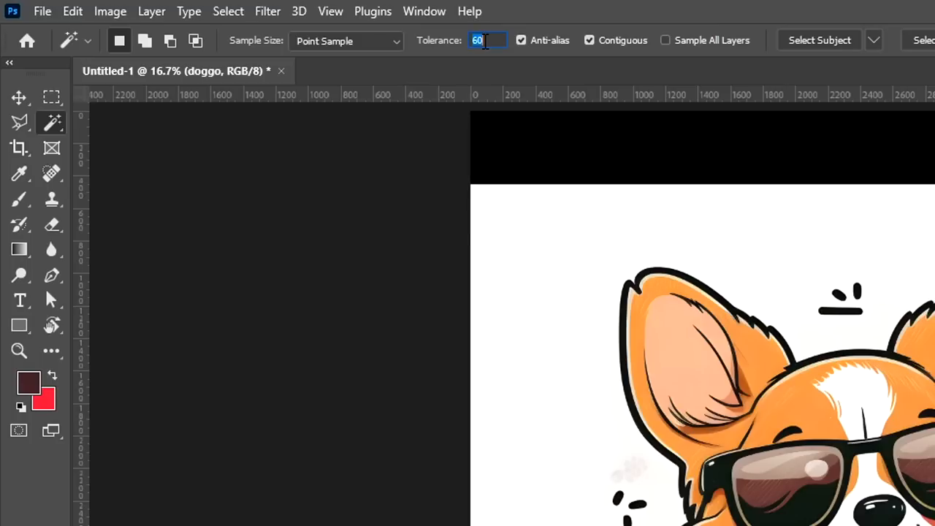
type("40")
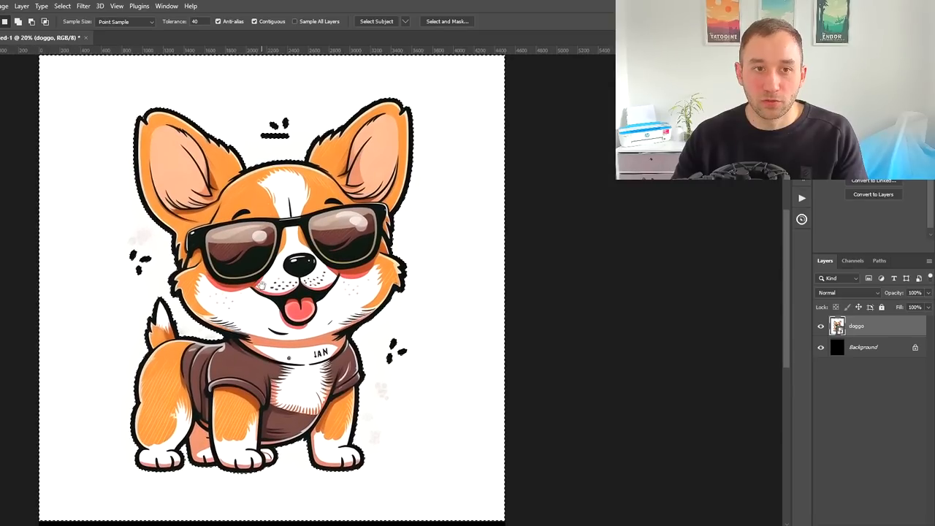
Mask out the dog's background and ready the Brush for touching up the mask
left_click(182, 9)
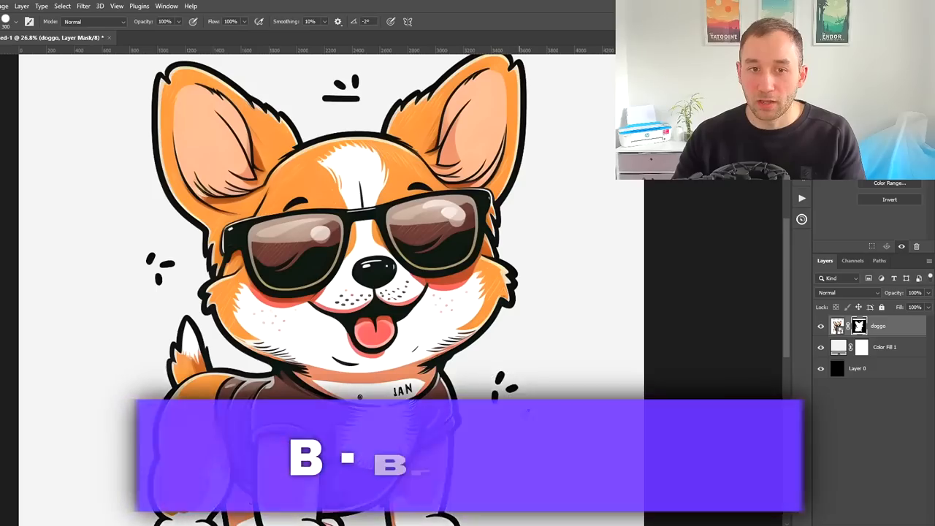
key("b")
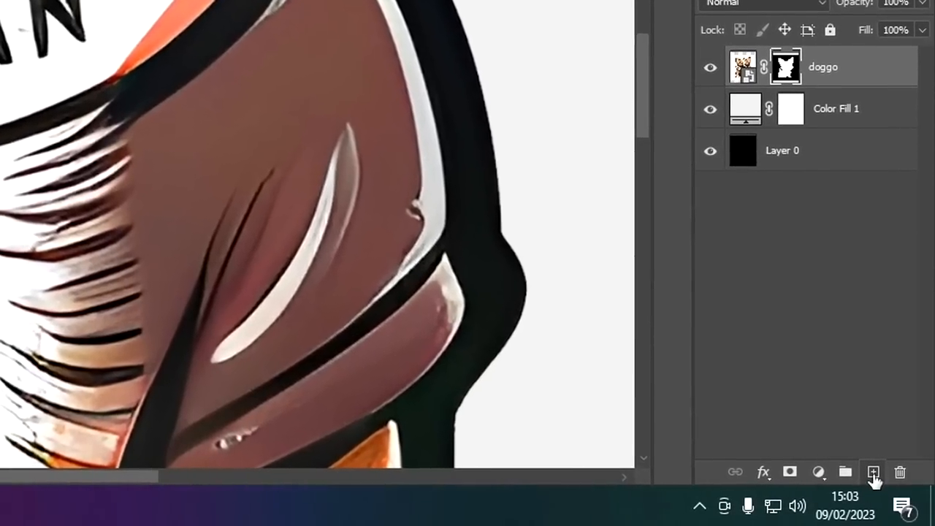
Group the masked doggo layer as Group 1
key("j")
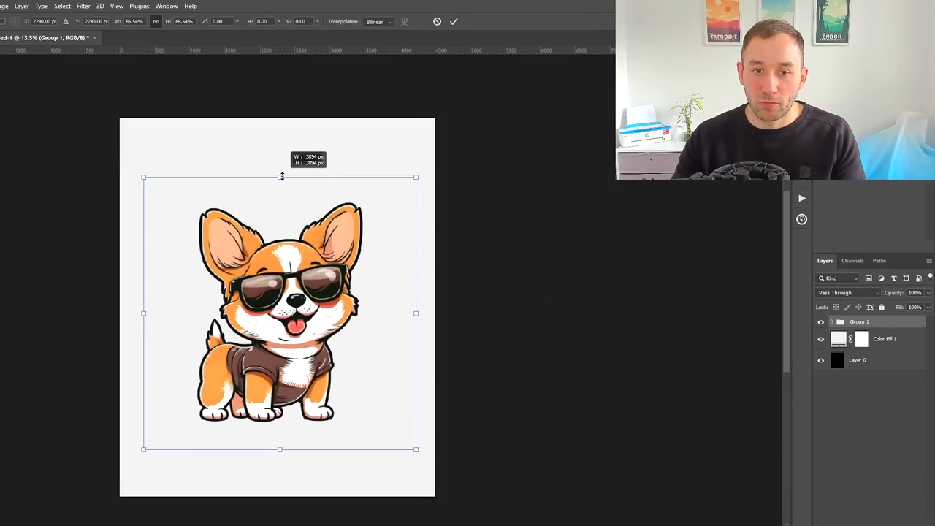
Scale the dog group down to sit comfortably inside the page
left_click_drag(280, 179, 266, 159)
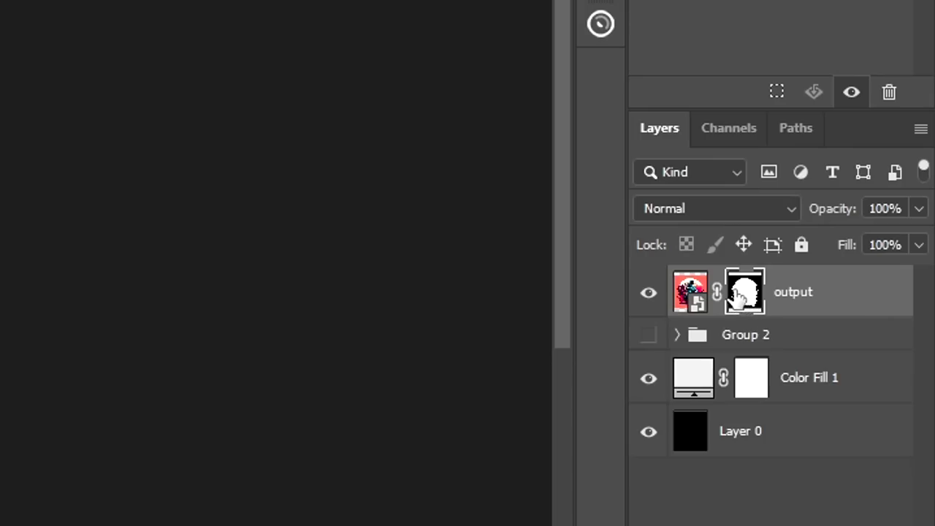
mouse_move(745, 302)
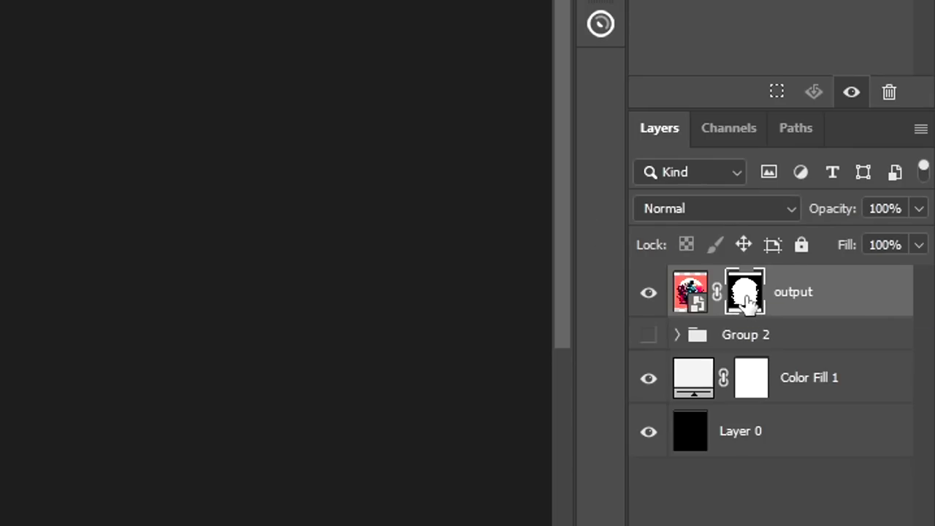
Refine the output mask with Smooth 75, Contrast 70% and an inward Shift Edge, then check it over black
double_click(745, 292)
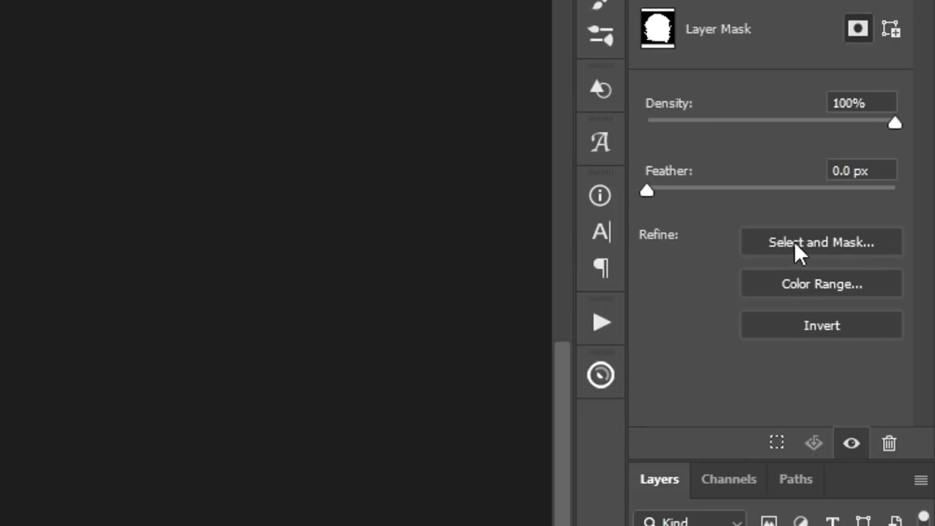
mouse_move(804, 251)
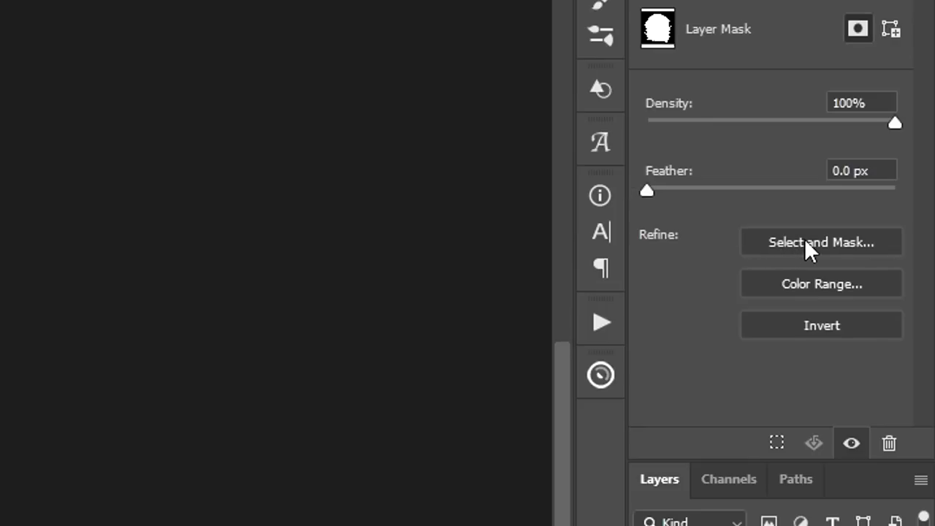
left_click(822, 243)
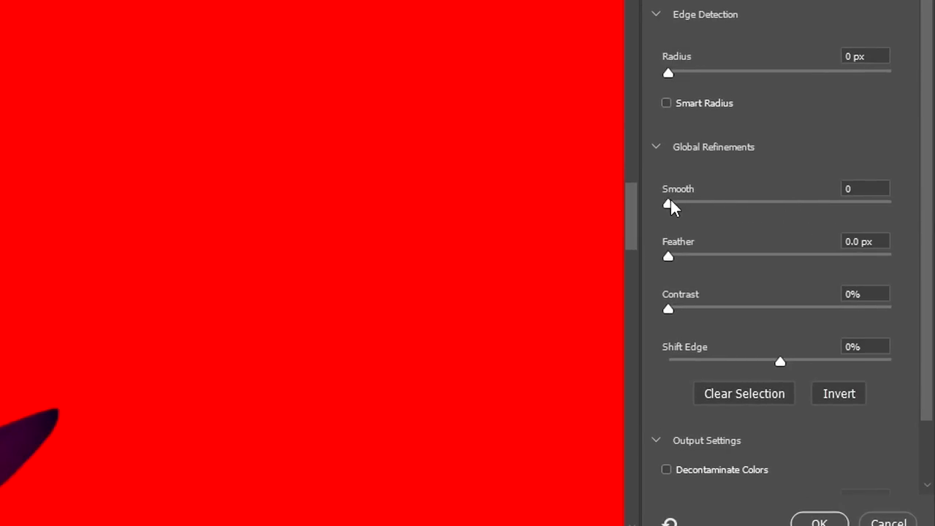
left_click_drag(668, 204, 836, 205)
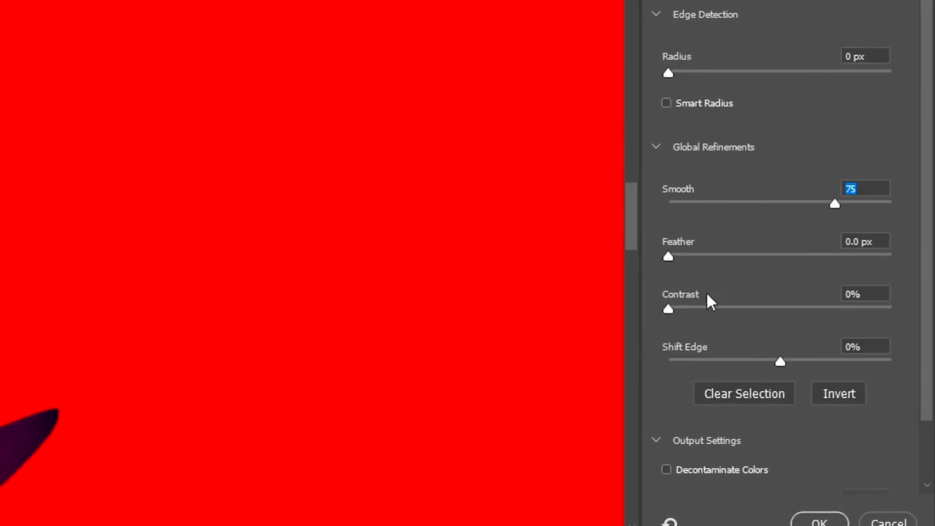
left_click_drag(667, 308, 793, 308)
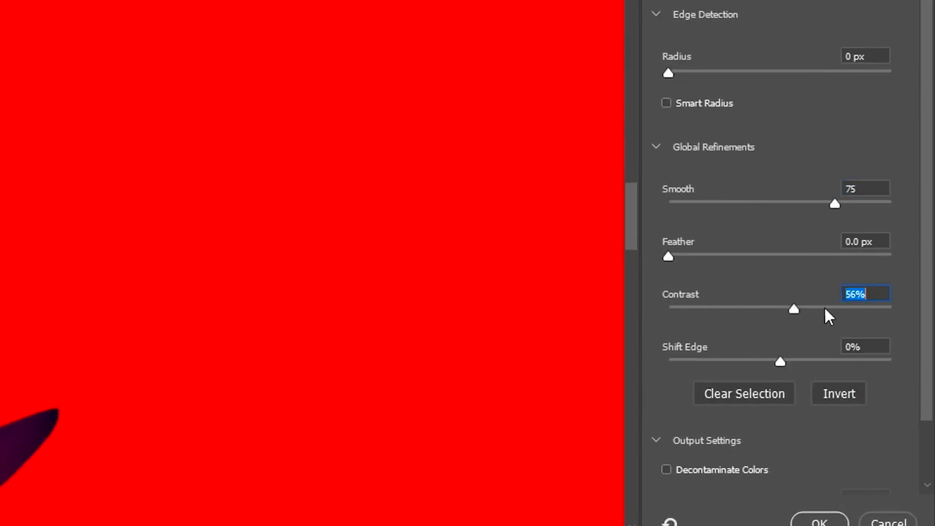
left_click_drag(794, 308, 826, 309)
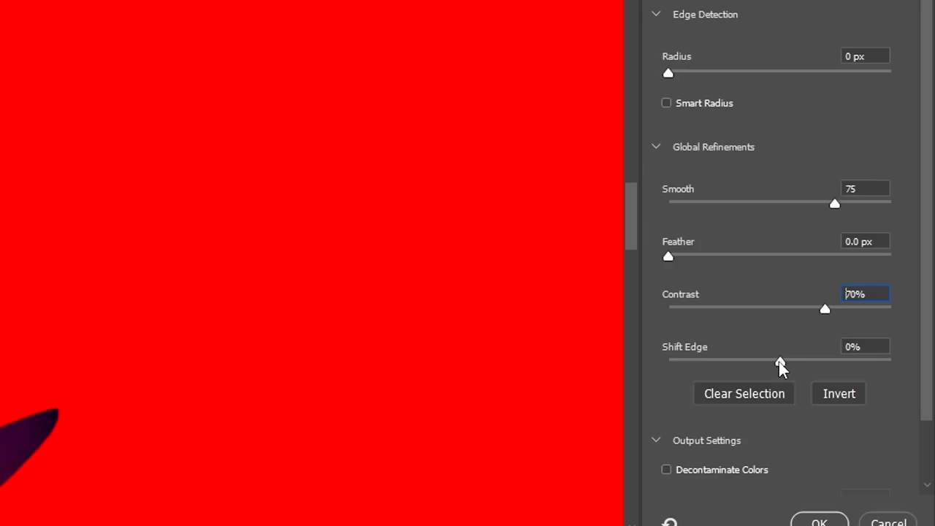
left_click_drag(781, 360, 713, 359)
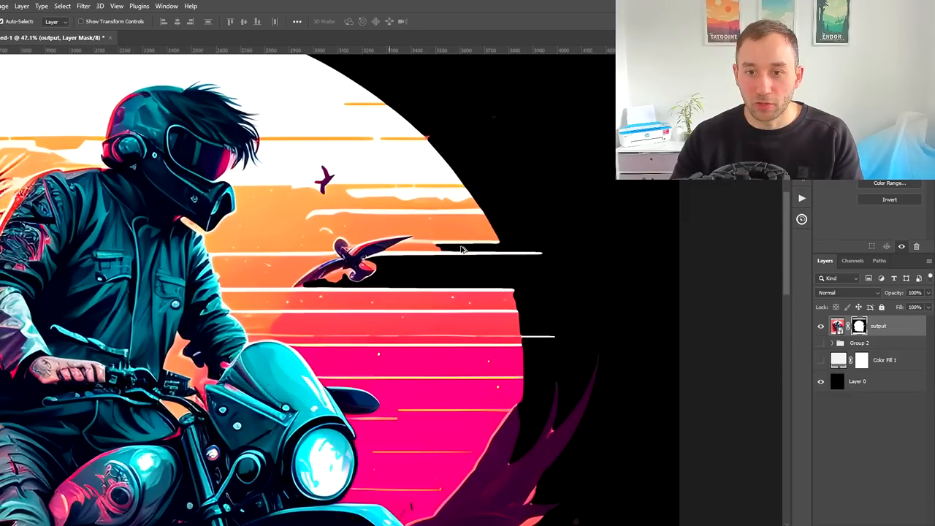
left_click(821, 381)
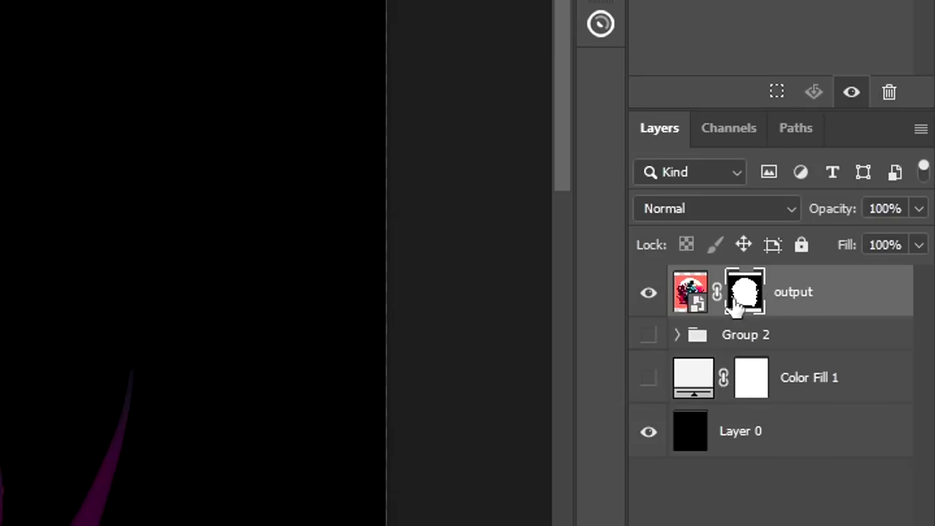
Pick the Brush to paint on the output layer's mask over the black backdrop
key("b")
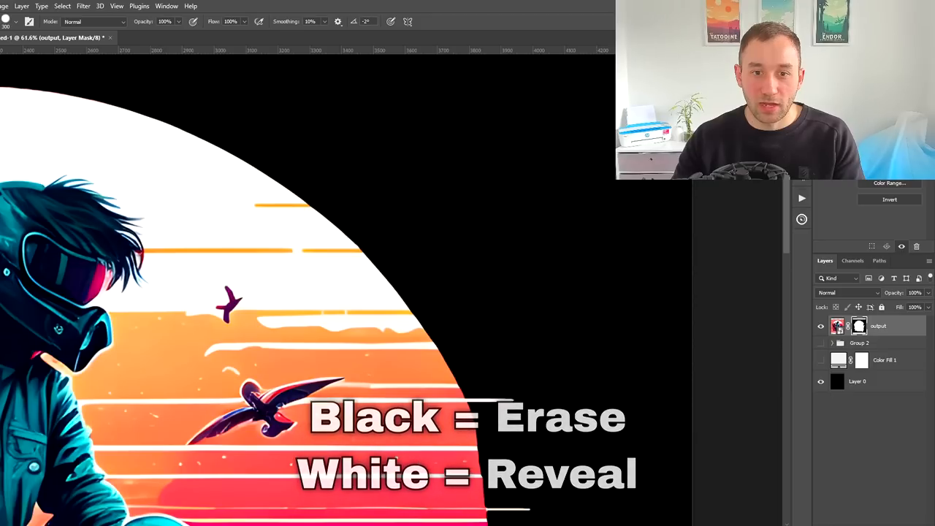
Paint black over stray background below the motorcycle on the output mask
left_click(373, 252)
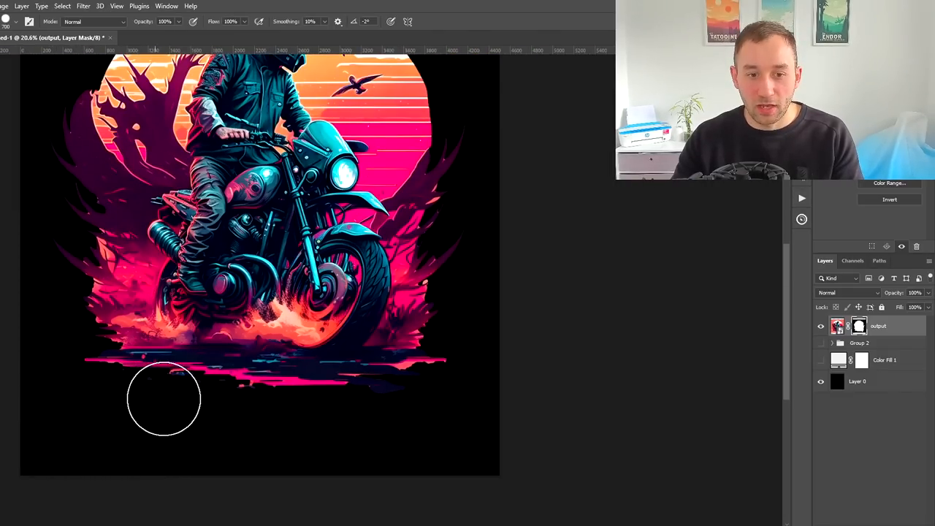
mouse_move(494, 392)
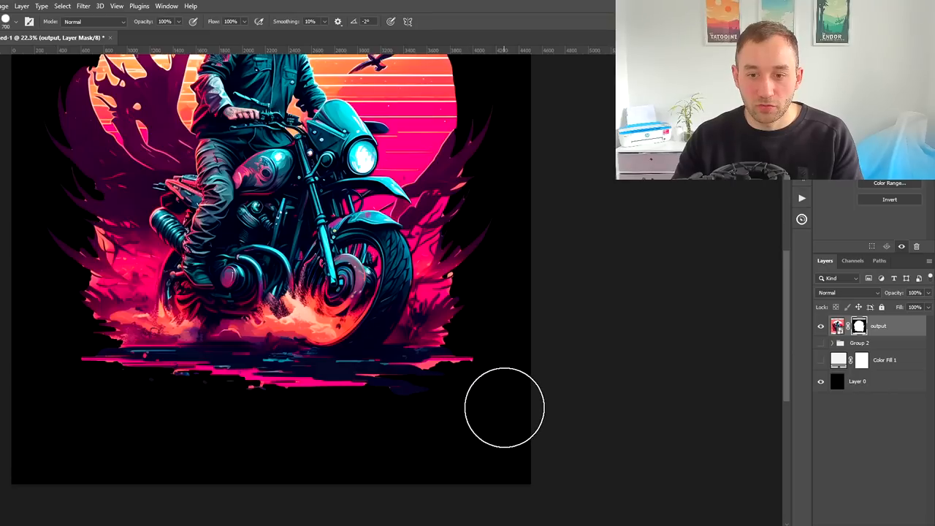
mouse_move(534, 397)
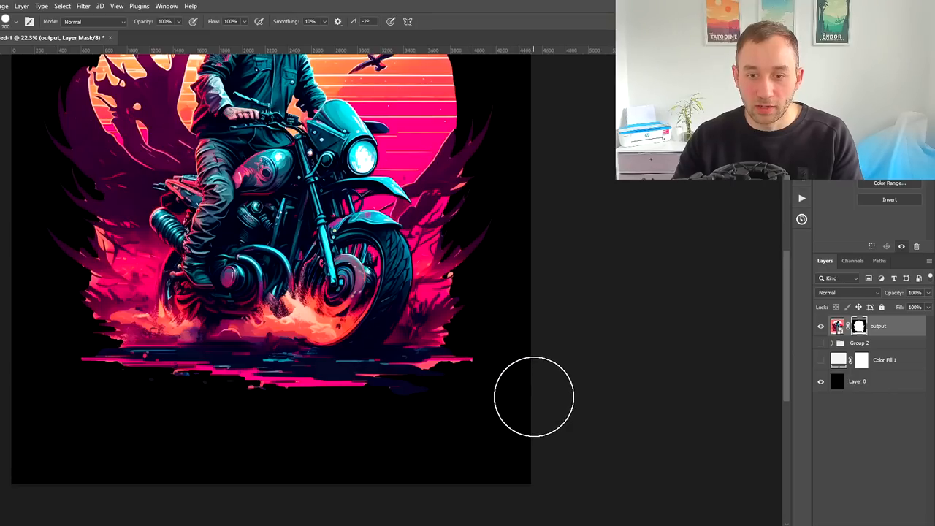